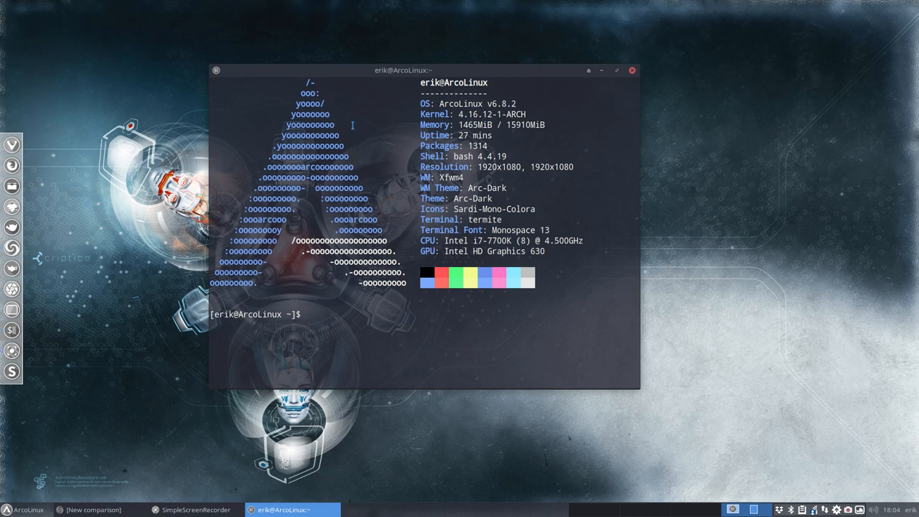
mouse_move(112, 362)
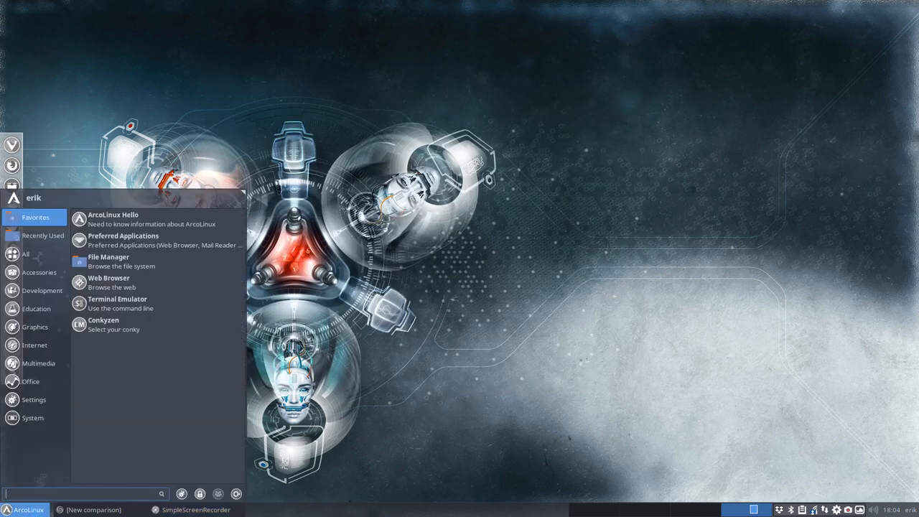
Open the Mouse and Touchpad cursor theme list and try the Breeze Snow theme.
left_click(33, 400)
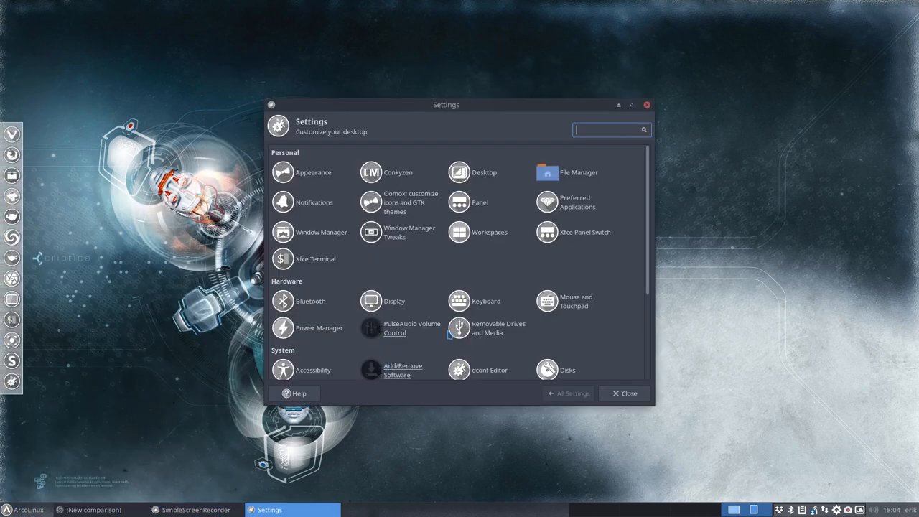
left_click(576, 301)
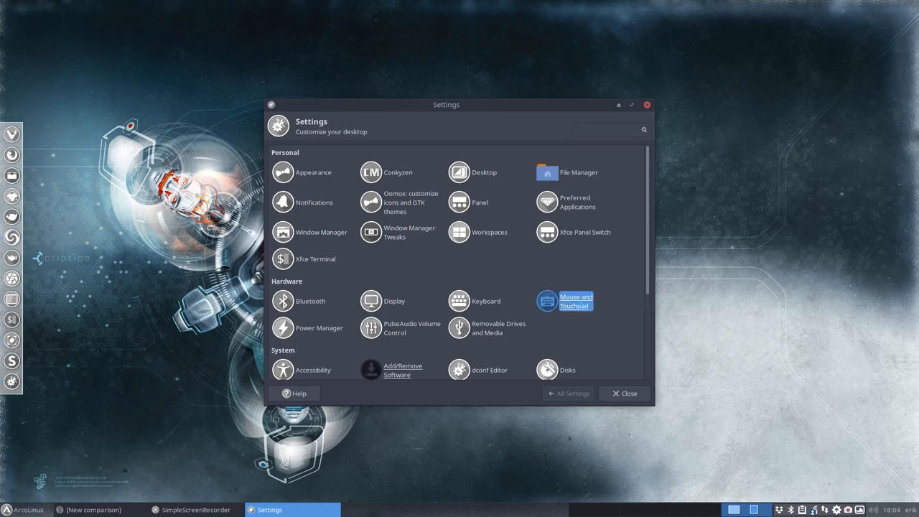
left_click(609, 129)
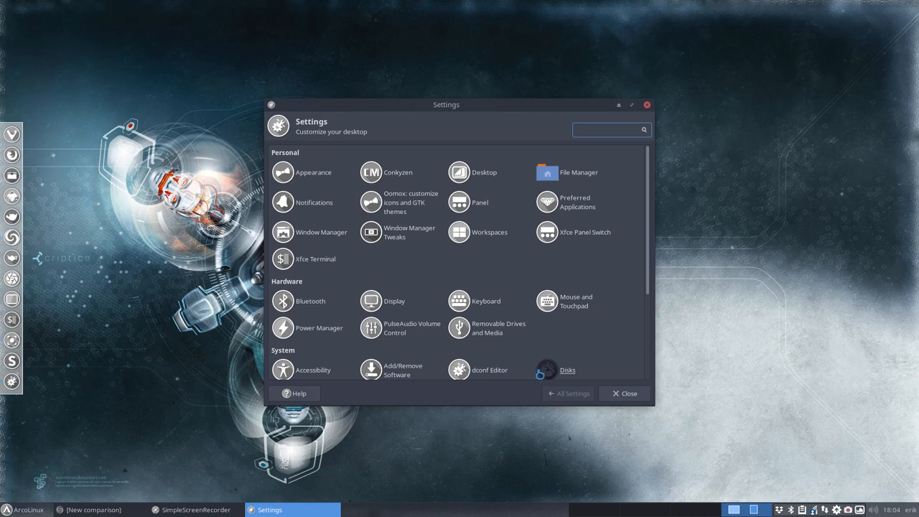
left_click(547, 300)
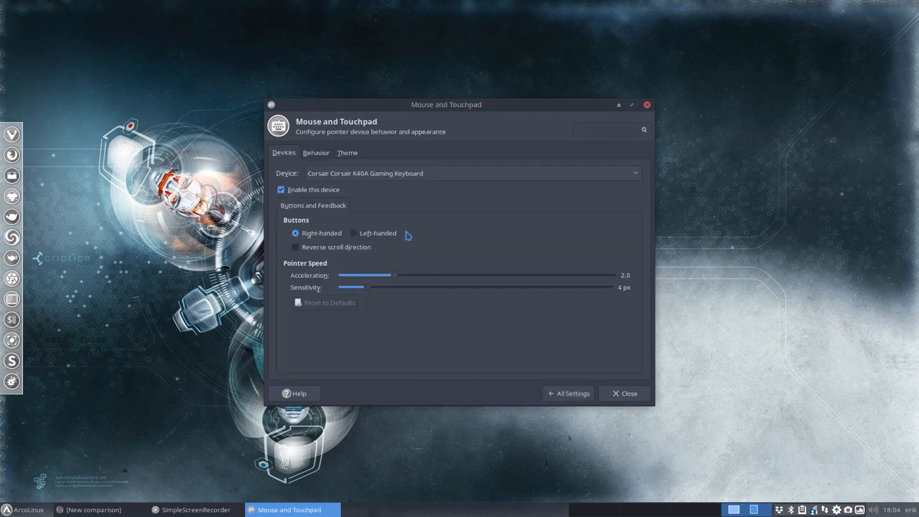
left_click(347, 152)
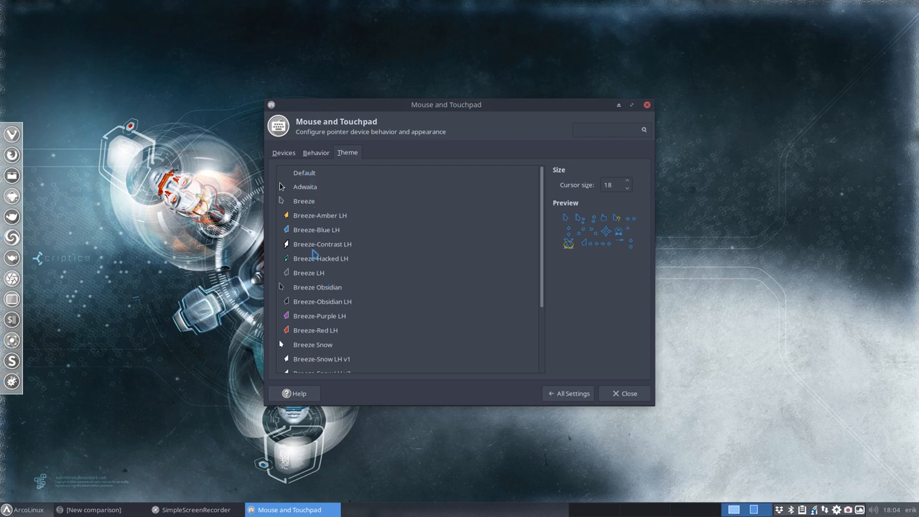
scroll("down", 3)
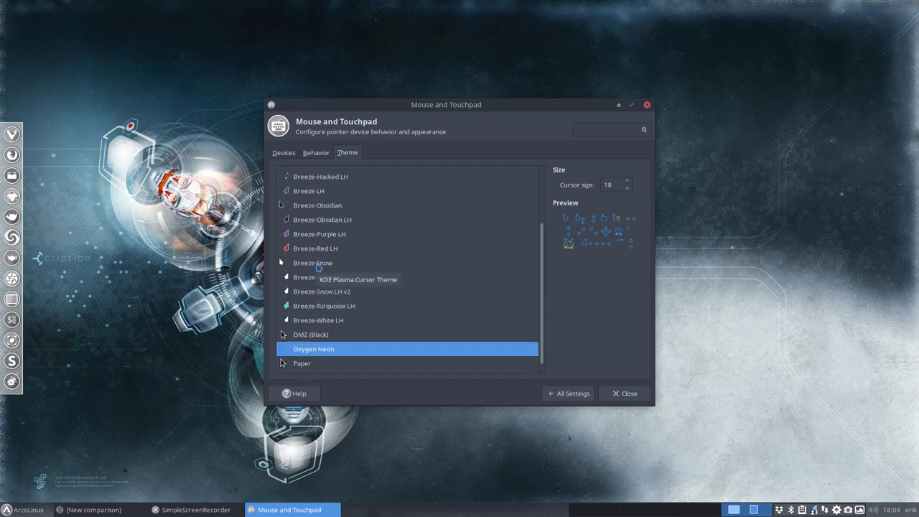
left_click(312, 262)
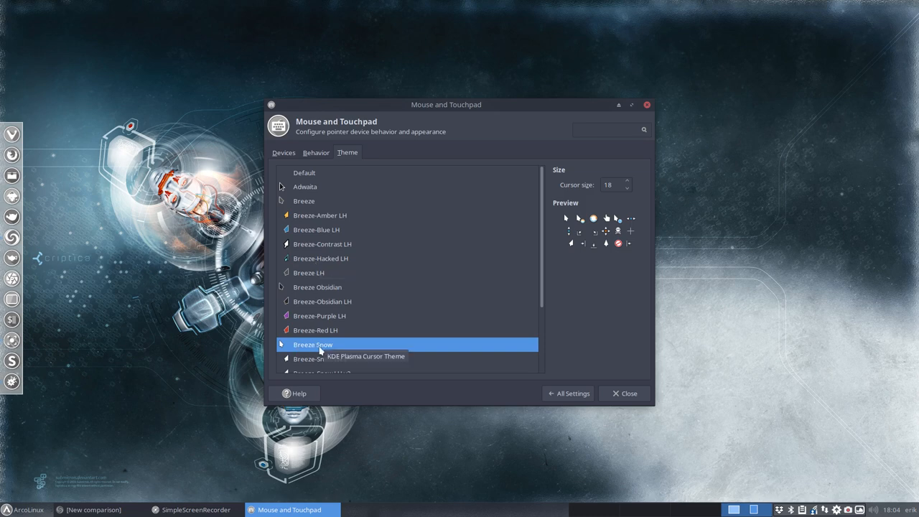
mouse_move(255, 316)
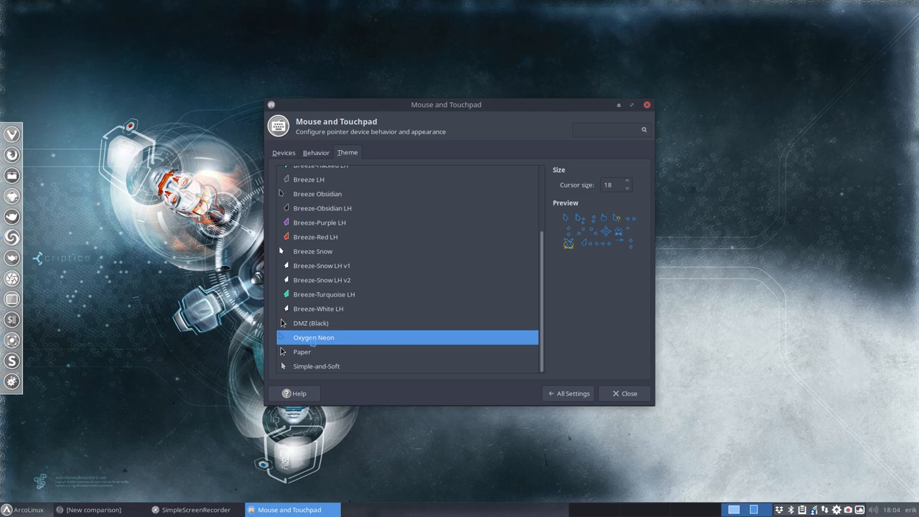
mouse_move(313, 337)
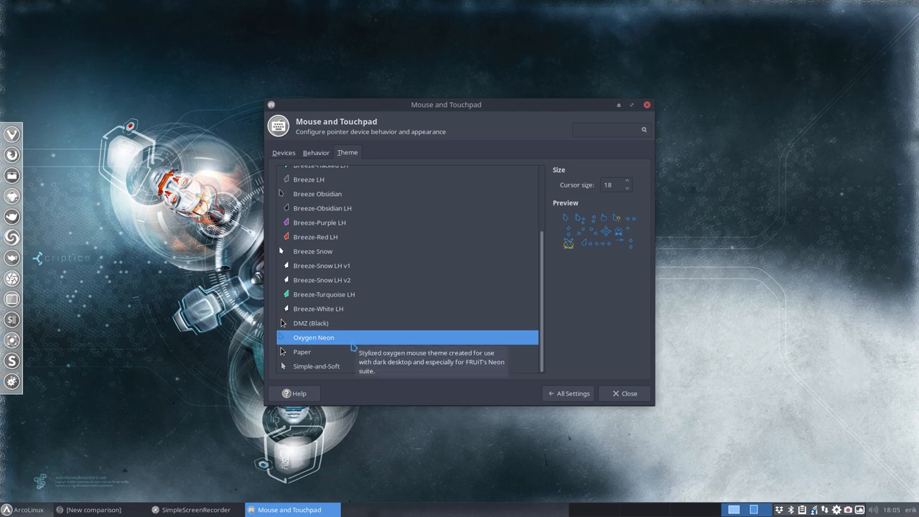
mouse_move(433, 87)
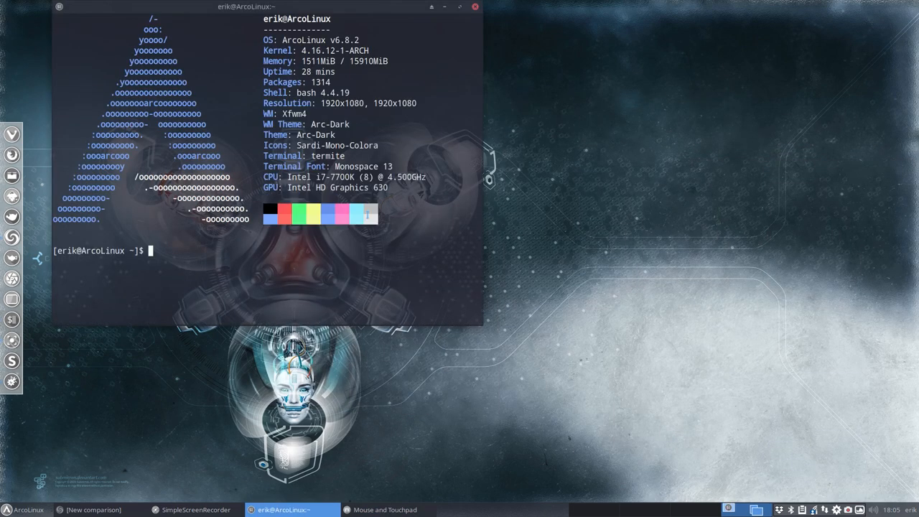
Run a trizen AUR search for cursor packages and scroll through the Breeze results.
type("triz")
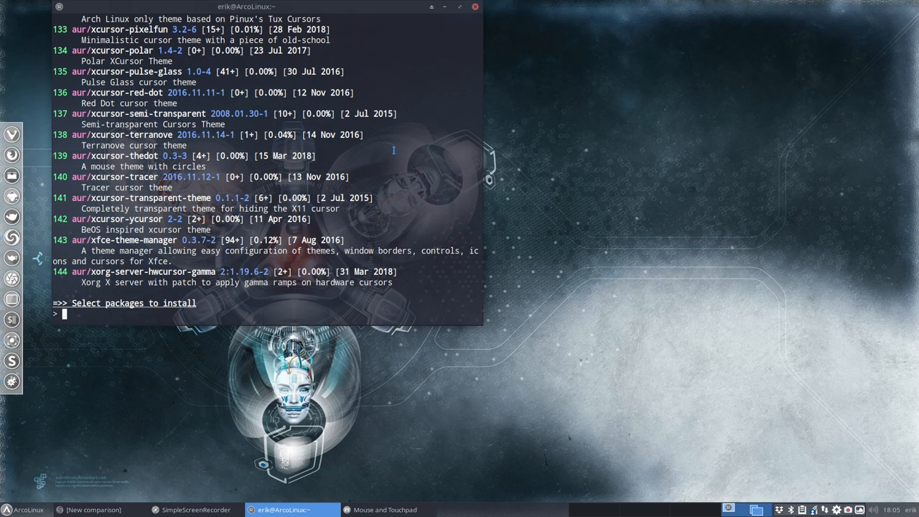
left_click_drag(251, 6, 413, 100)
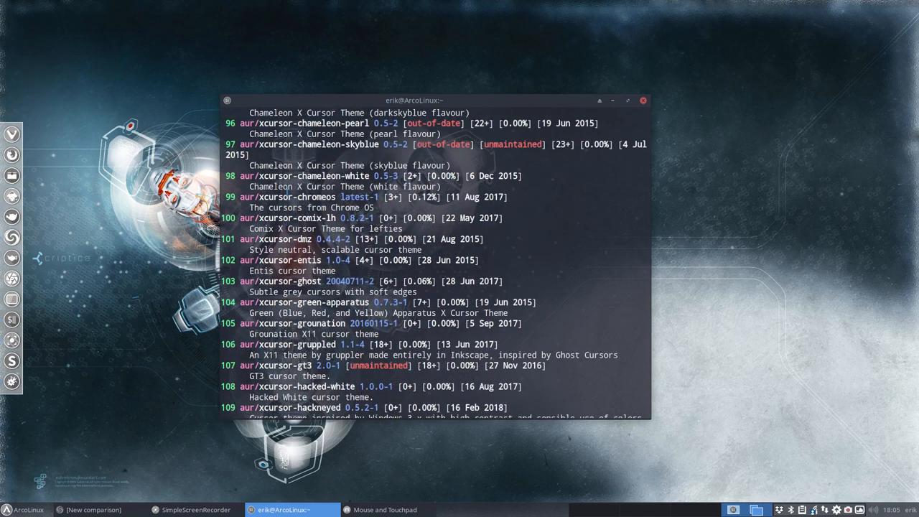
scroll("down", 3)
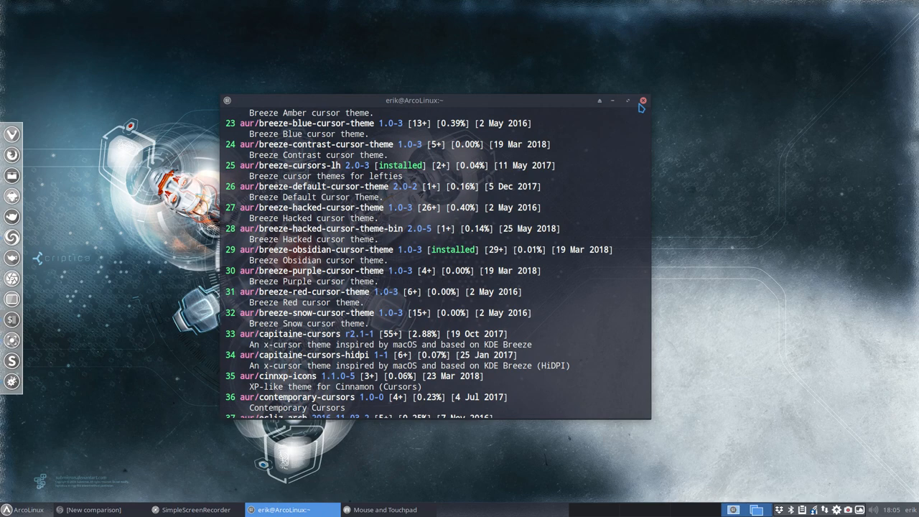
Close the termite terminal window.
left_click(642, 99)
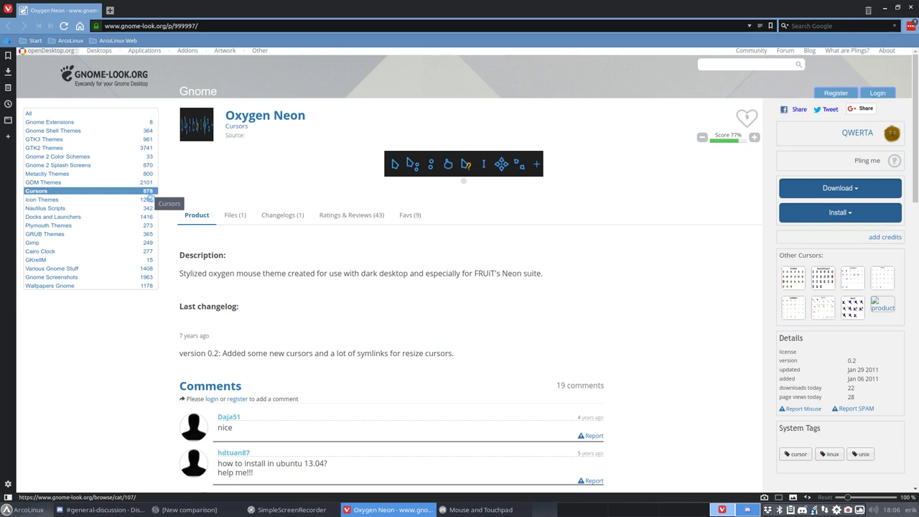
mouse_move(349, 188)
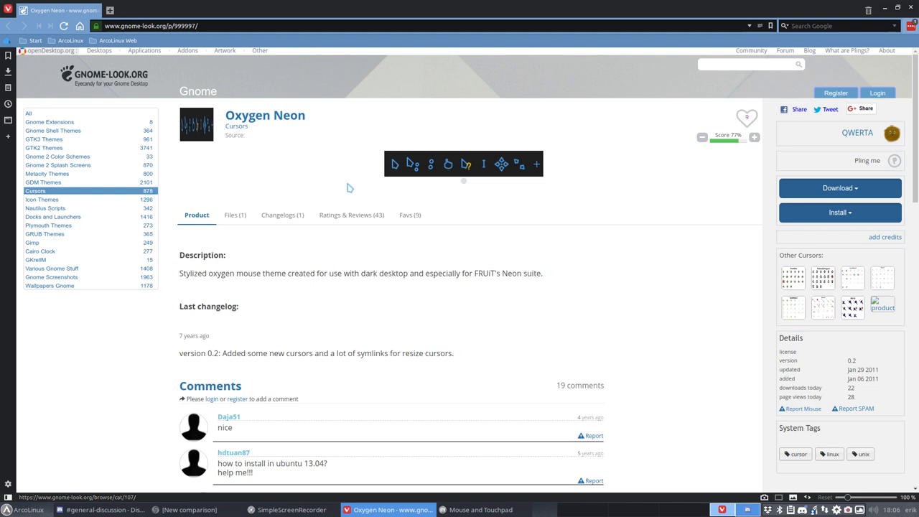
mouse_move(329, 158)
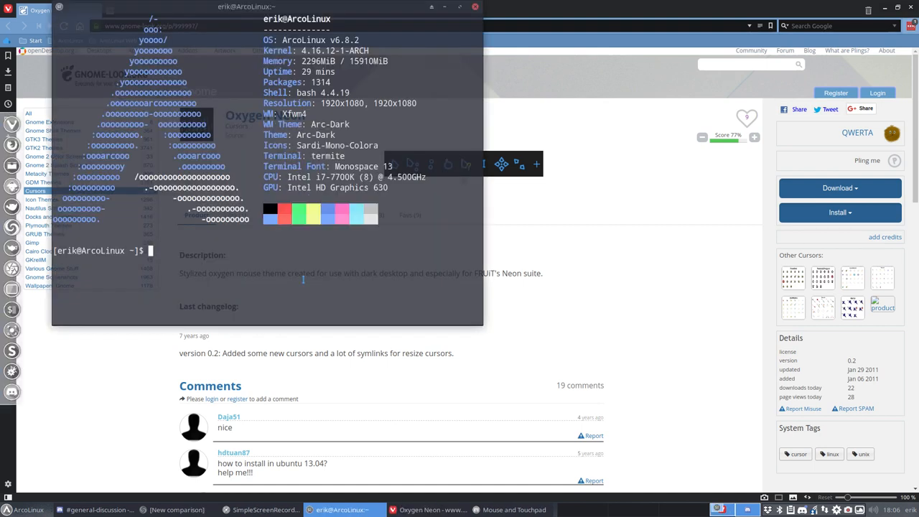
Run 'trizen cursor oxy' to search the AUR for Oxygen cursor packages.
type("trizen cur")
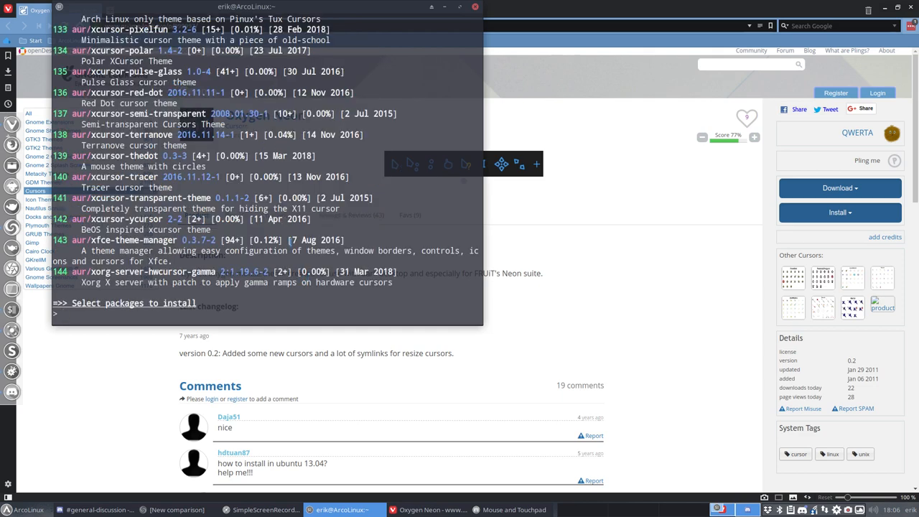
type("trizen cursor")
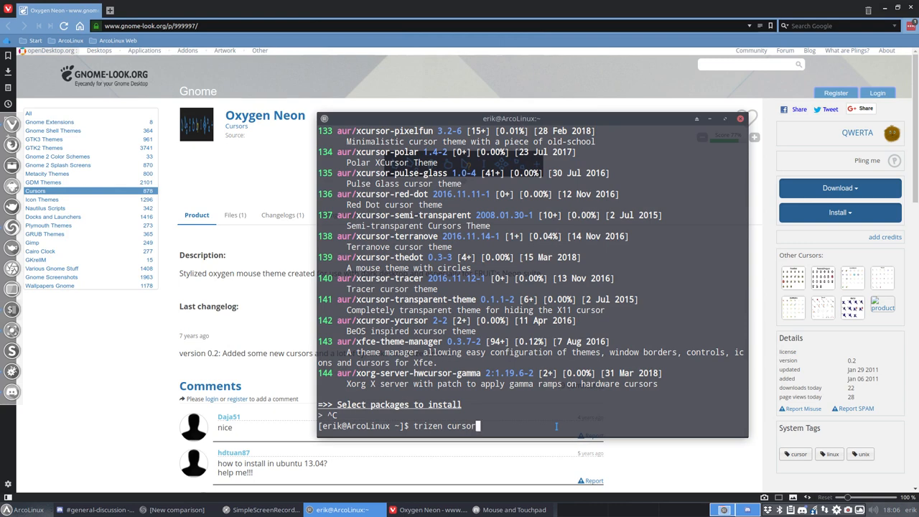
type("oxy")
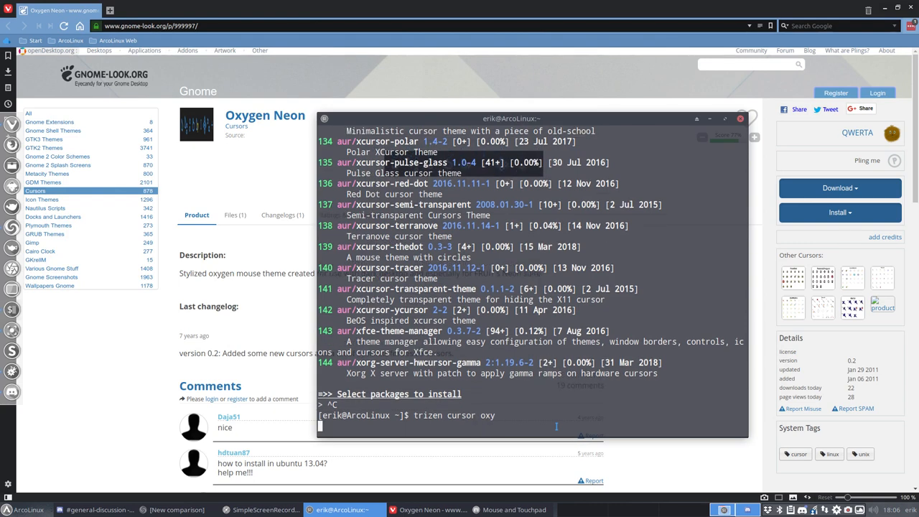
key("Return")
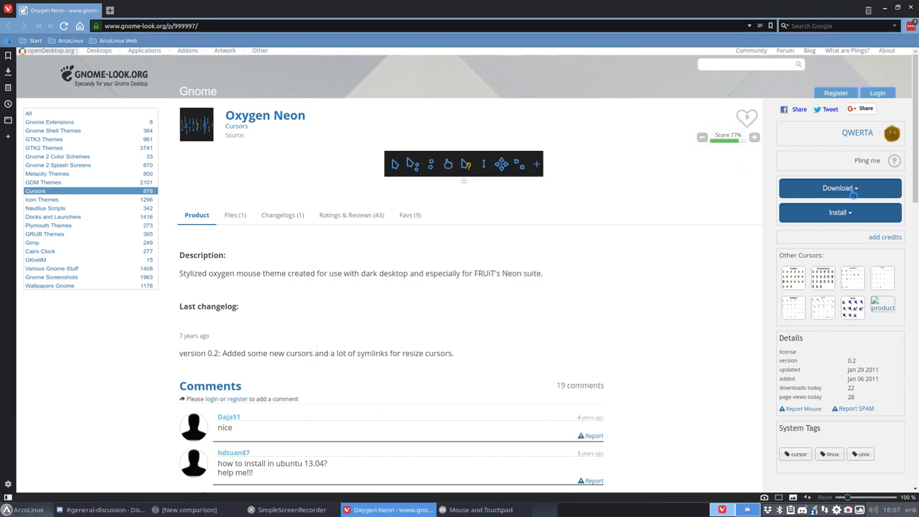
Download the Oxygen Neon cursor tar.gz from the gnome-look.org page.
left_click(836, 187)
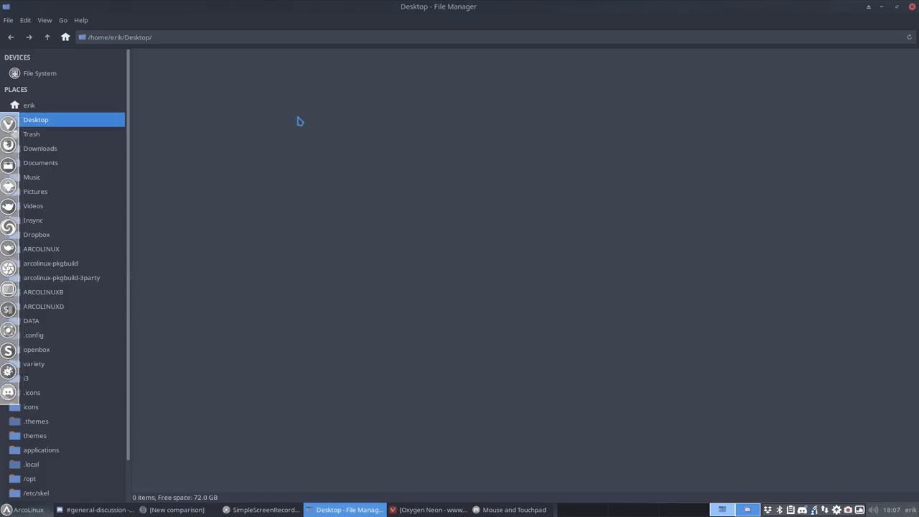
Extract the oxy-neon archive in Downloads and cut the extracted folder.
left_click(40, 148)
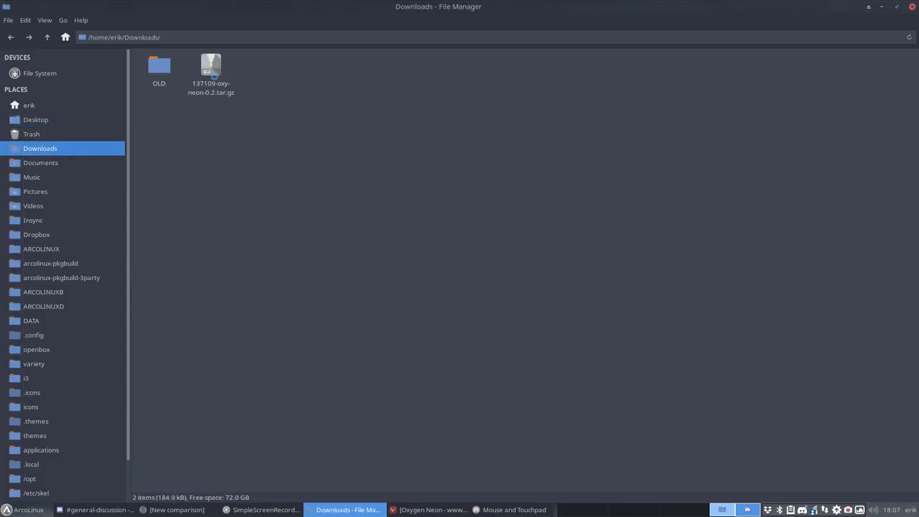
right_click(211, 68)
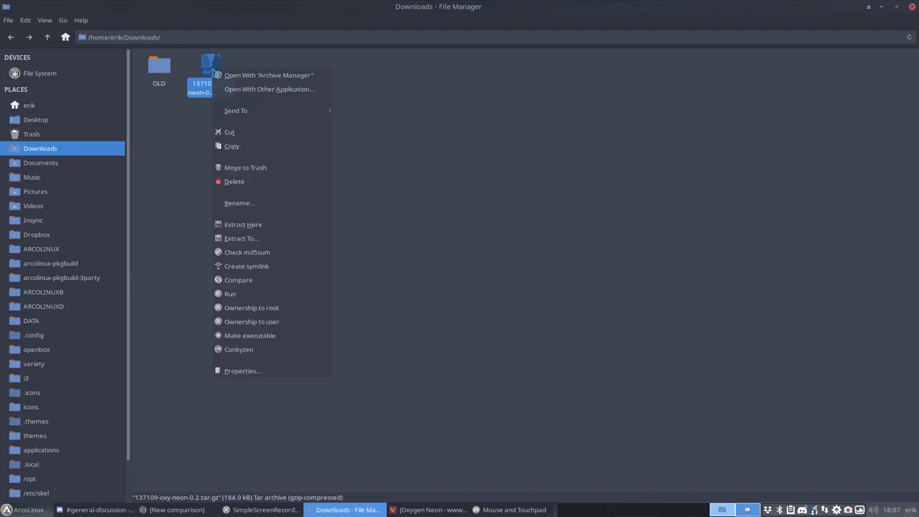
left_click(243, 224)
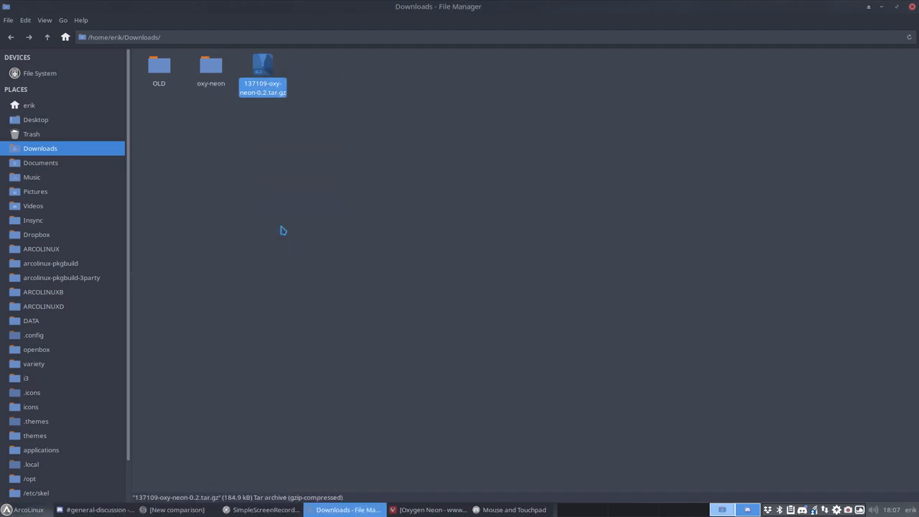
double_click(210, 68)
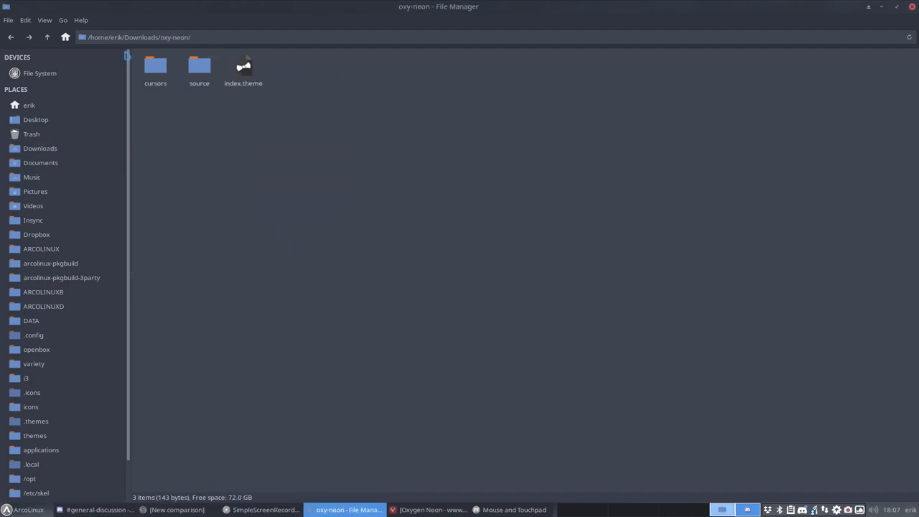
left_click(40, 148)
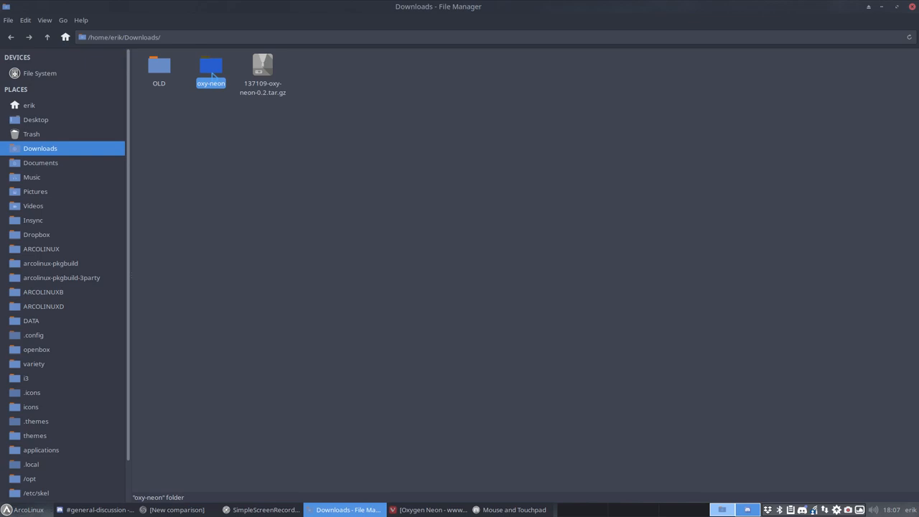
right_click(210, 72)
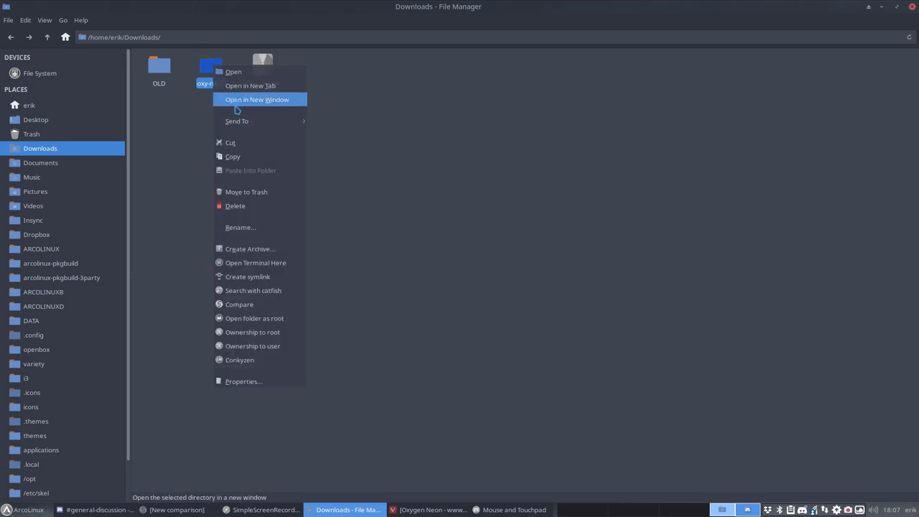
left_click(244, 144)
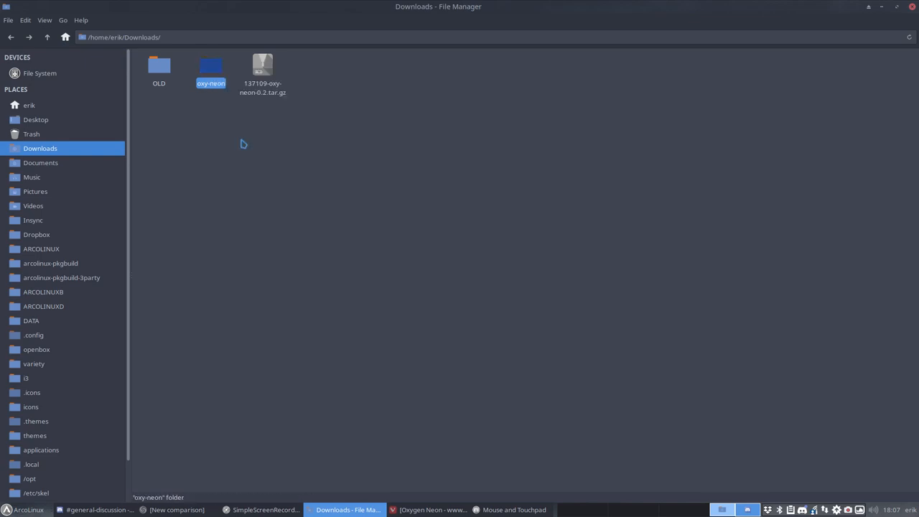
mouse_move(50, 397)
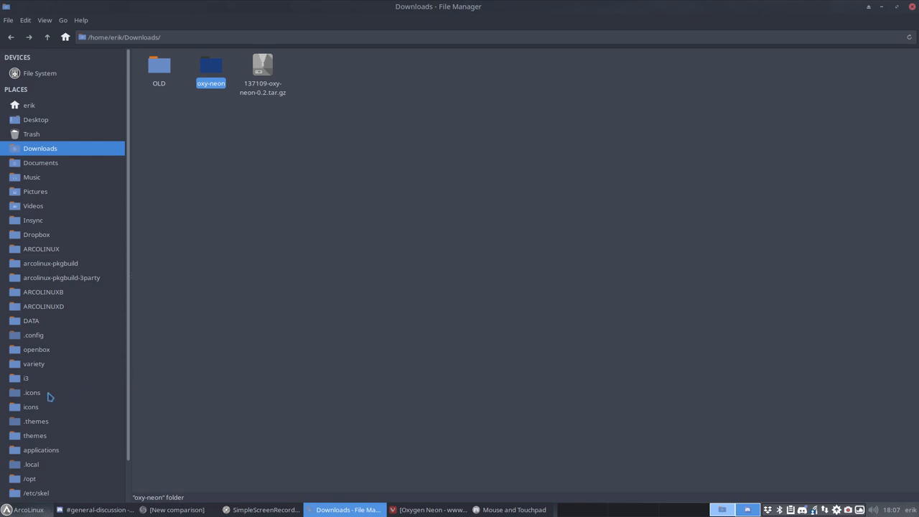
Show hidden files in the home folder and open .icons/oxy-neon.
left_click(32, 392)
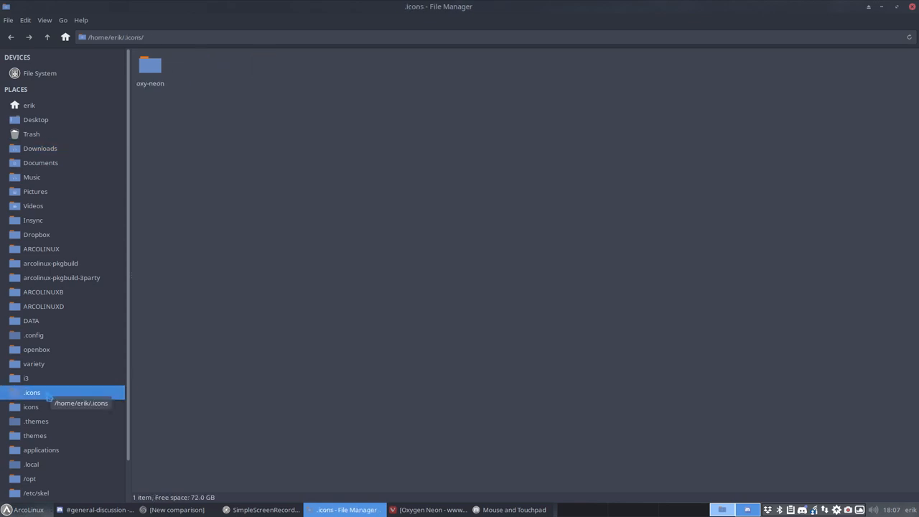
left_click(29, 105)
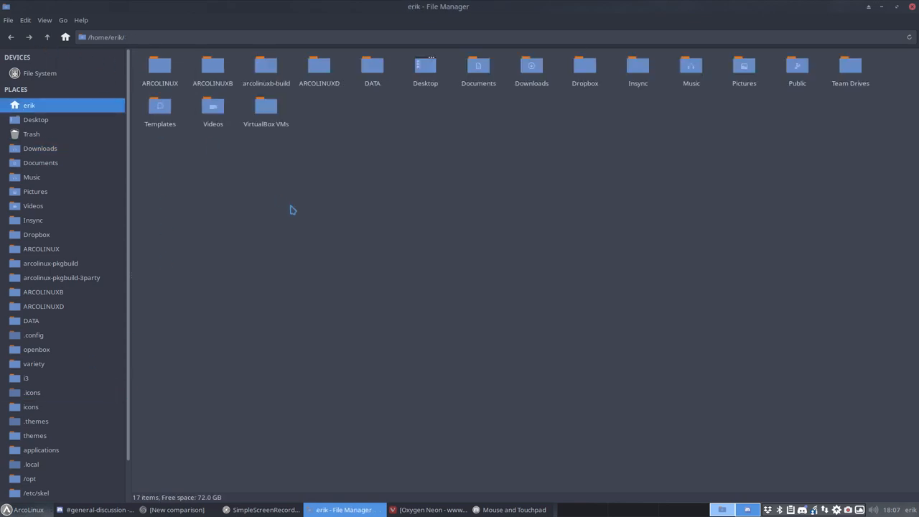
key("ctrl+h")
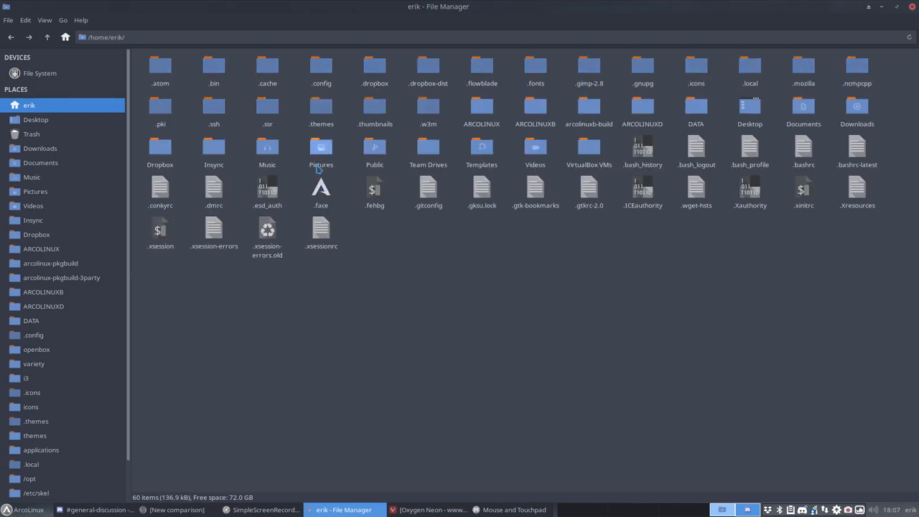
mouse_move(717, 88)
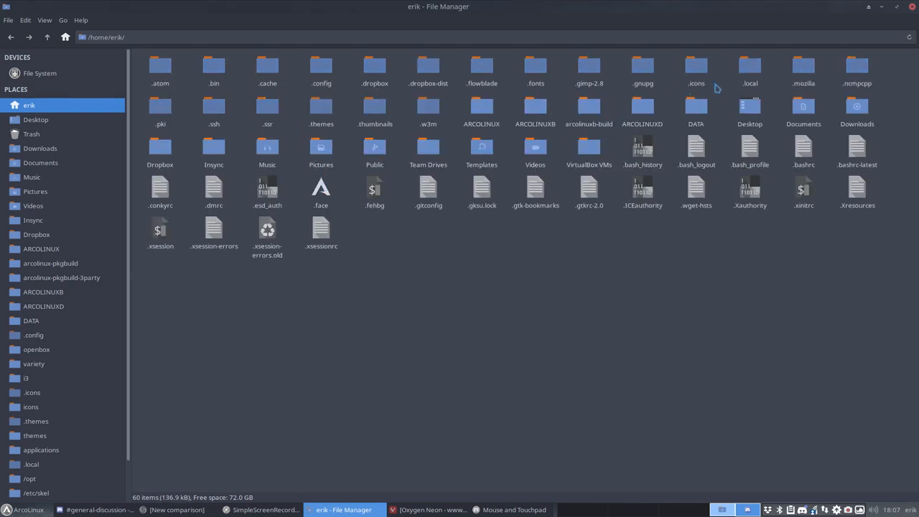
left_click(696, 68)
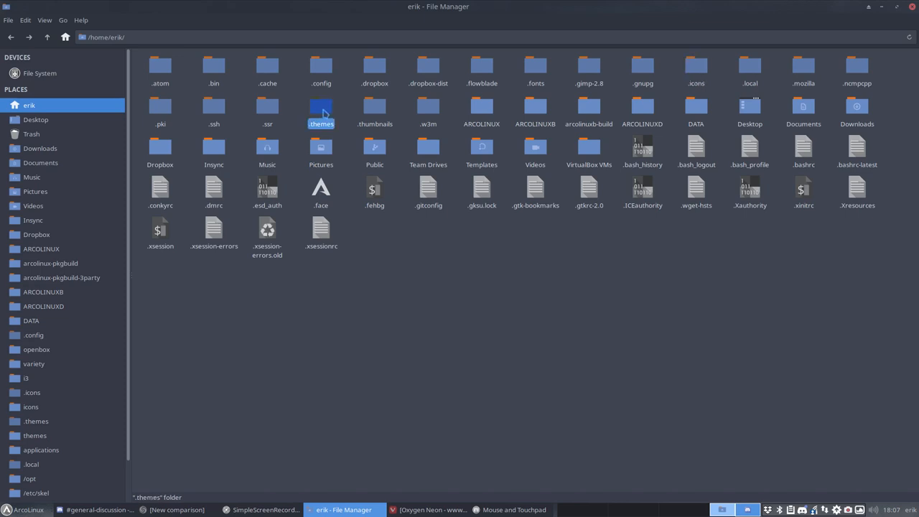
mouse_move(323, 112)
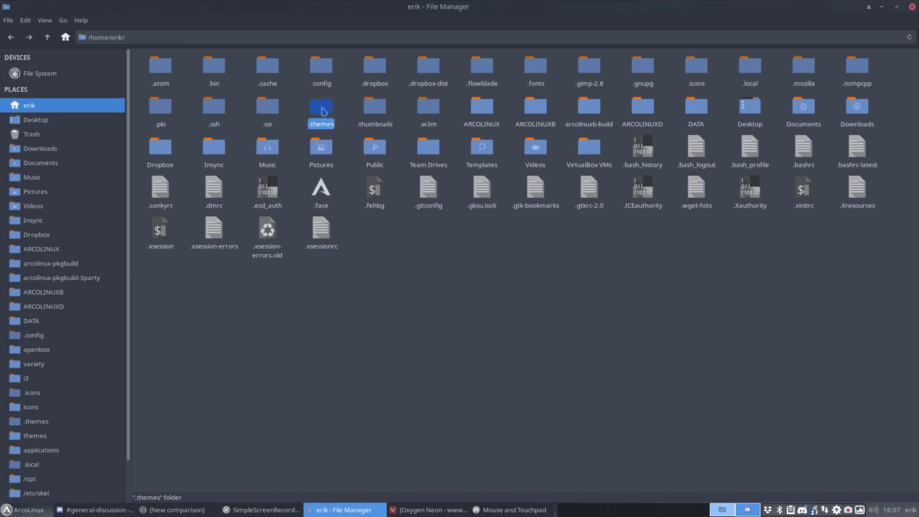
left_click(695, 68)
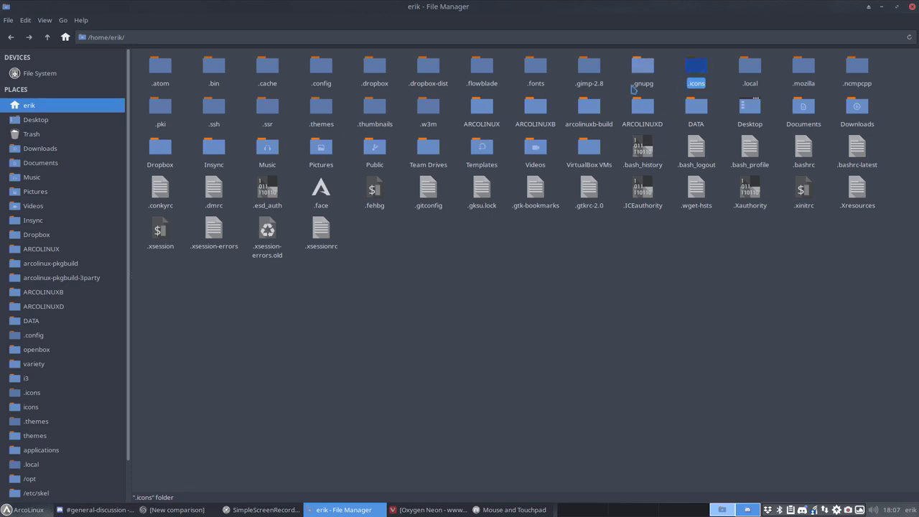
left_click(321, 111)
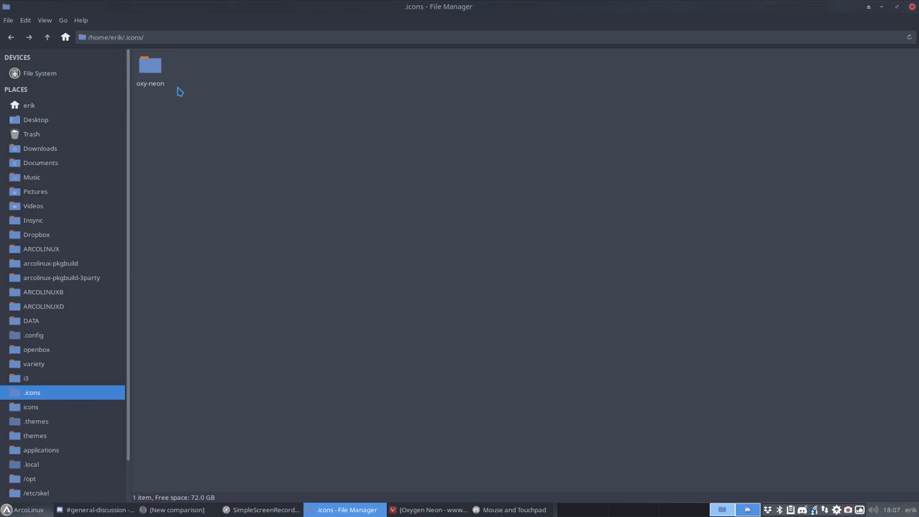
double_click(150, 64)
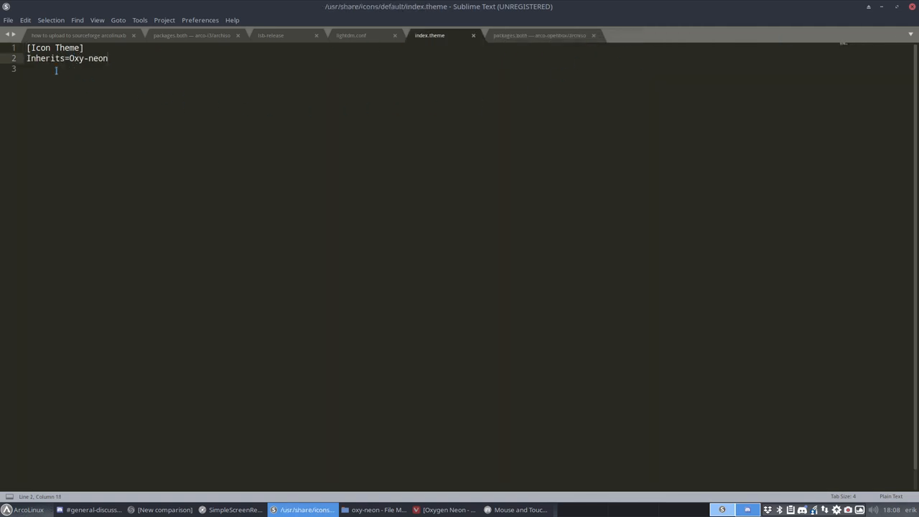
Select the Inherits=Oxy-neon line, close all files and quit Sublime Text.
triple_click(67, 58)
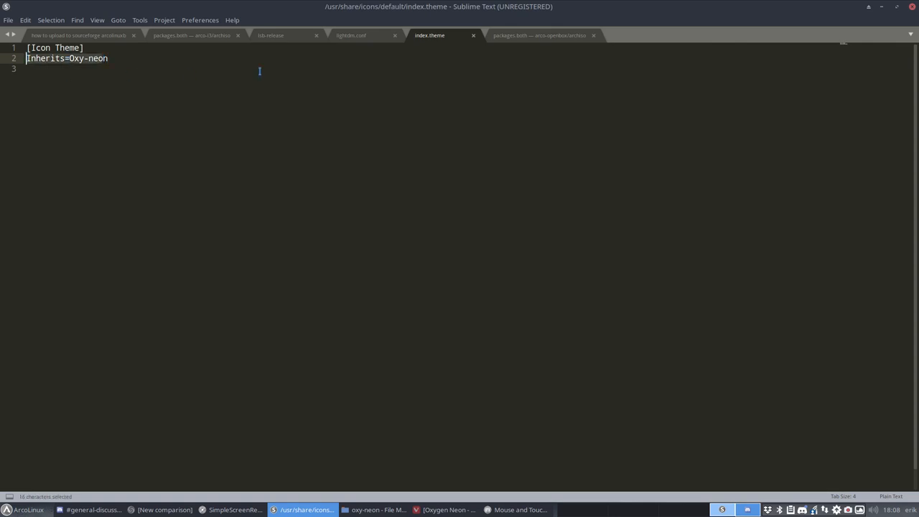
left_click(8, 19)
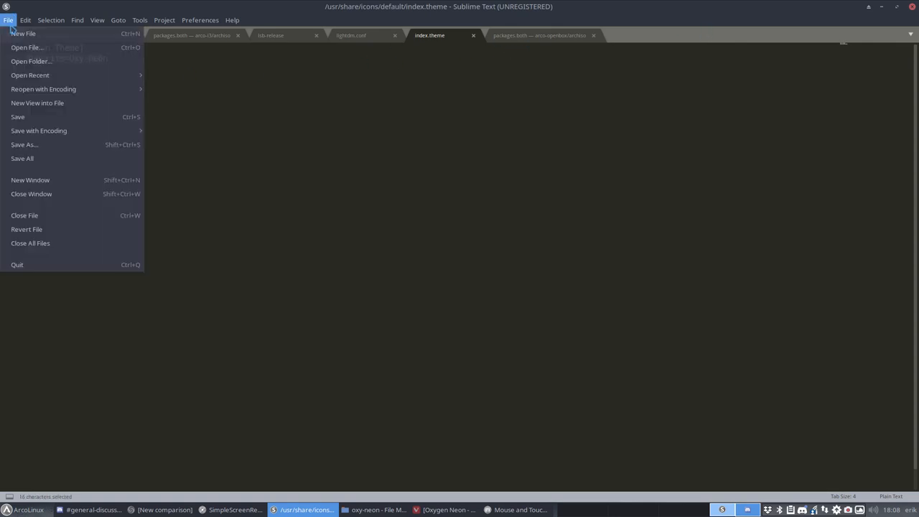
left_click(23, 34)
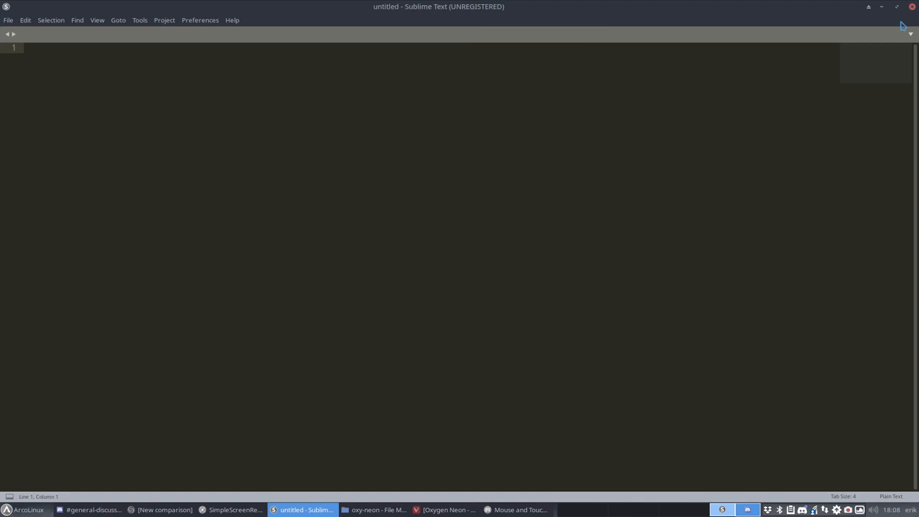
left_click(348, 510)
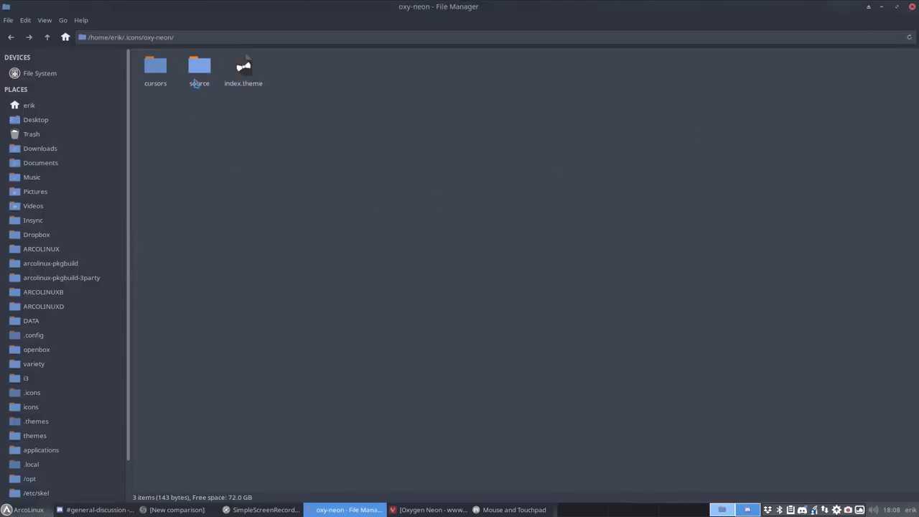
Browse oxy-neon's source and cursors folders, then go back up to oxy-neon.
double_click(198, 68)
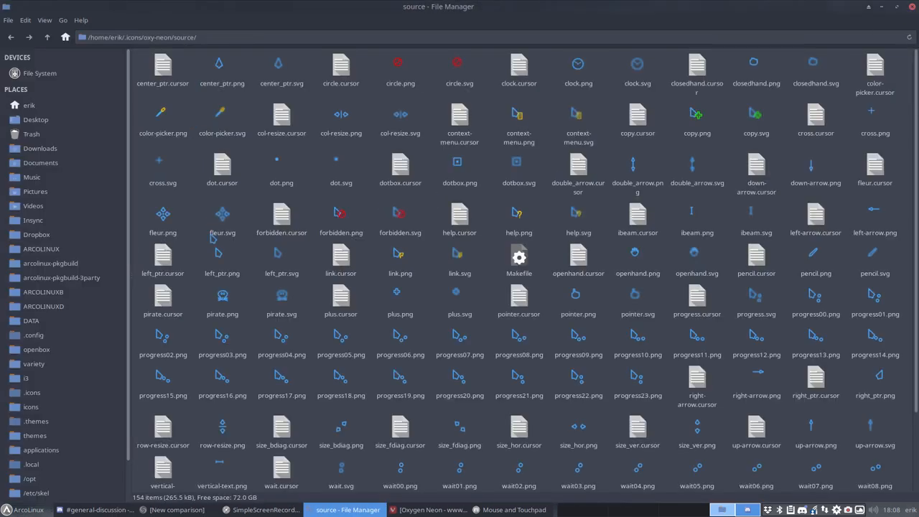
scroll("down", 3)
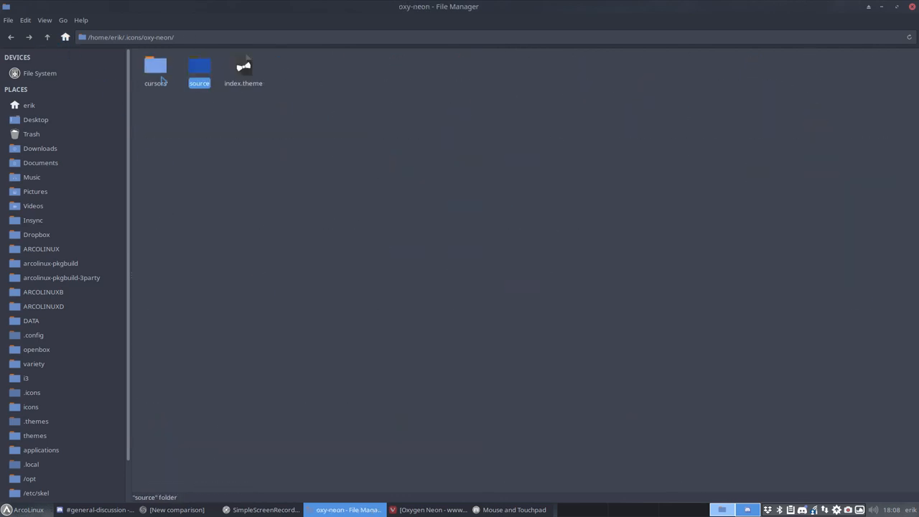
double_click(155, 65)
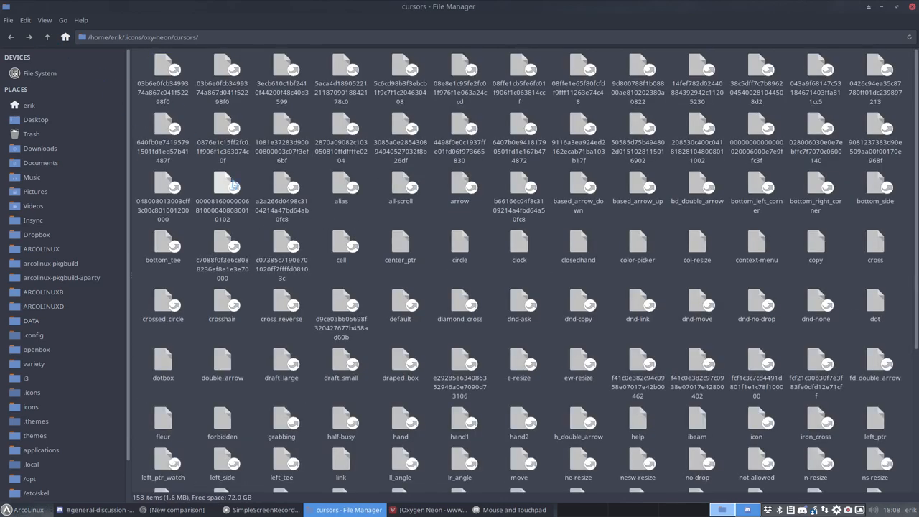
scroll("down", 3)
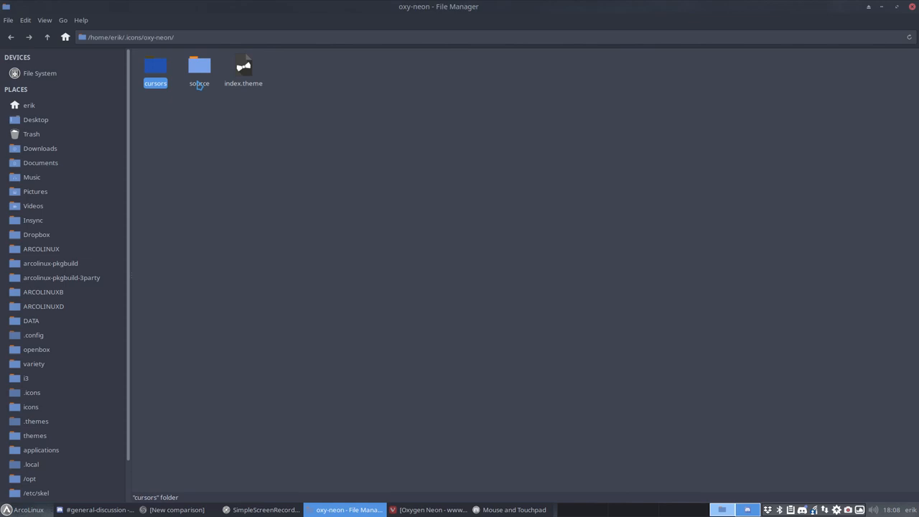
double_click(198, 68)
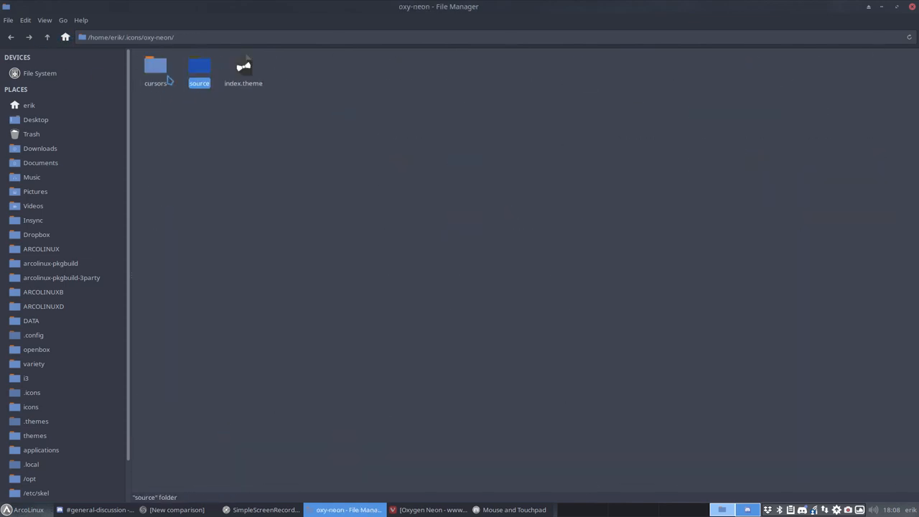
double_click(155, 68)
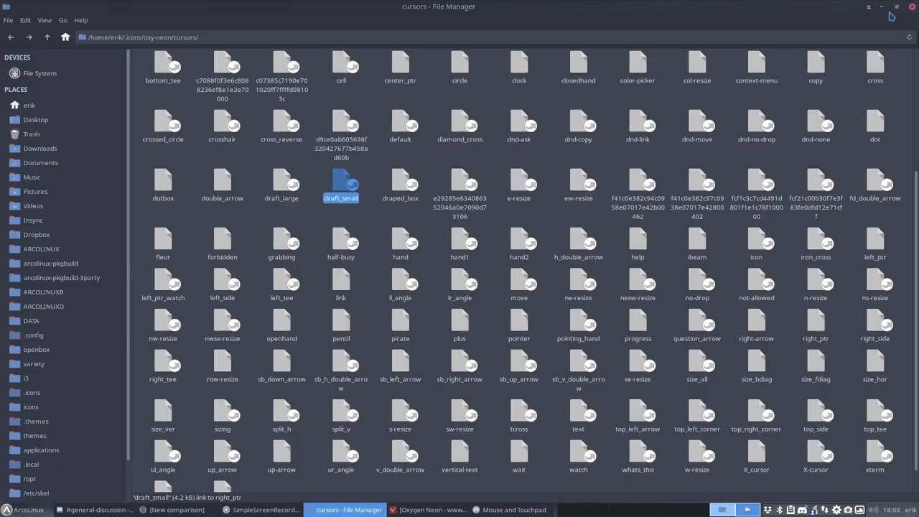
left_click(47, 36)
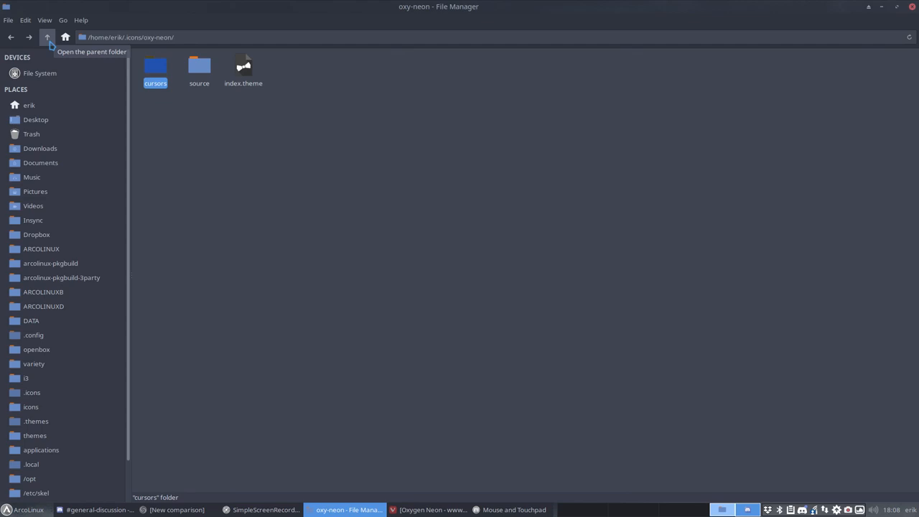
mouse_move(913, 8)
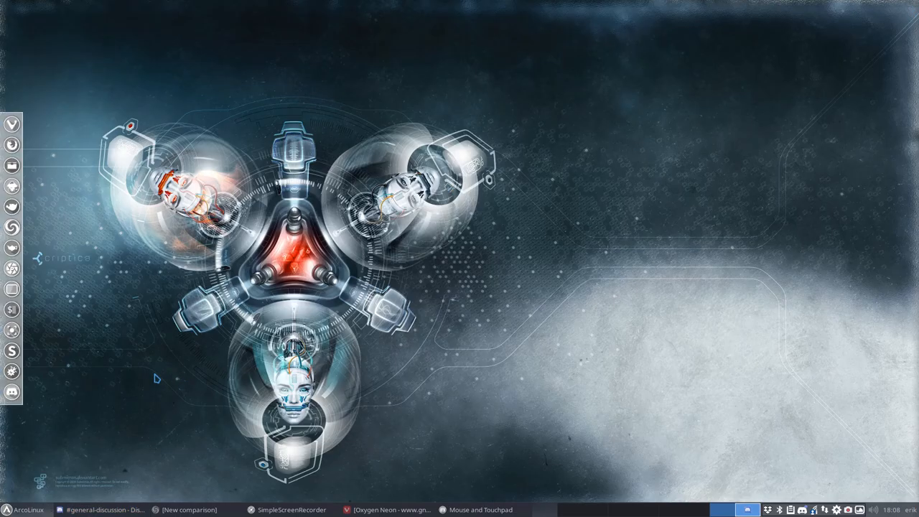
Preview Breeze Snow and DMZ (Black) cursor themes, then choose Oxygen Neon.
left_click(8, 510)
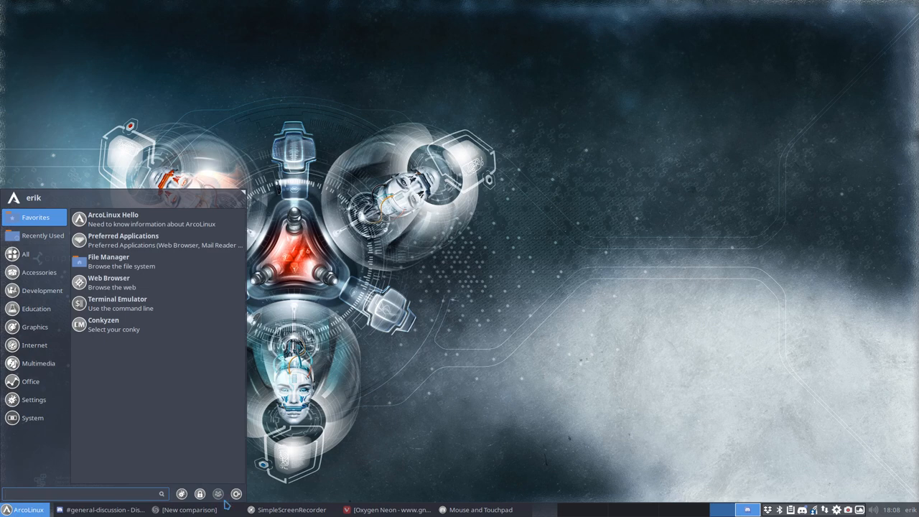
mouse_move(236, 494)
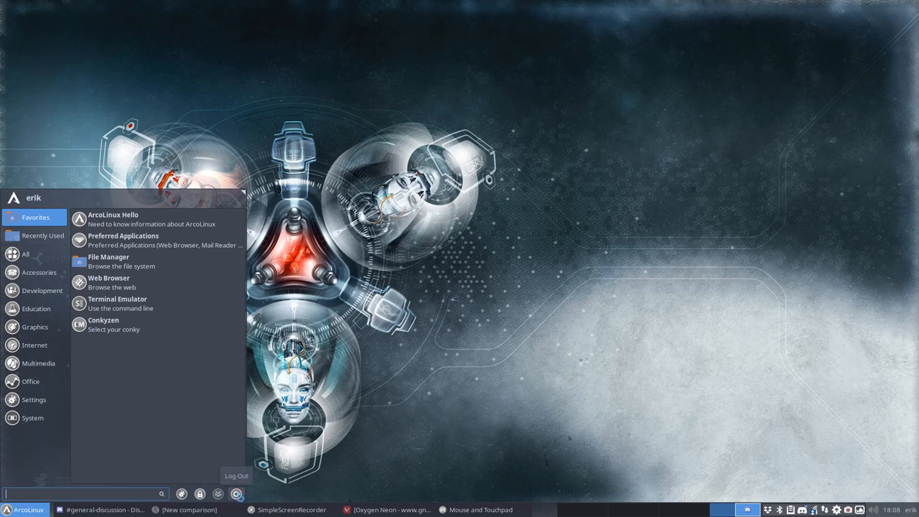
left_click(33, 399)
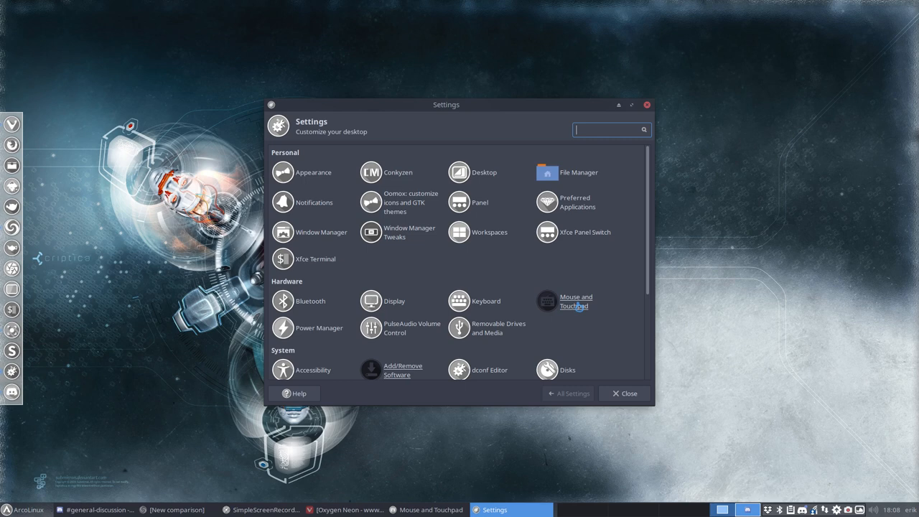
left_click(575, 301)
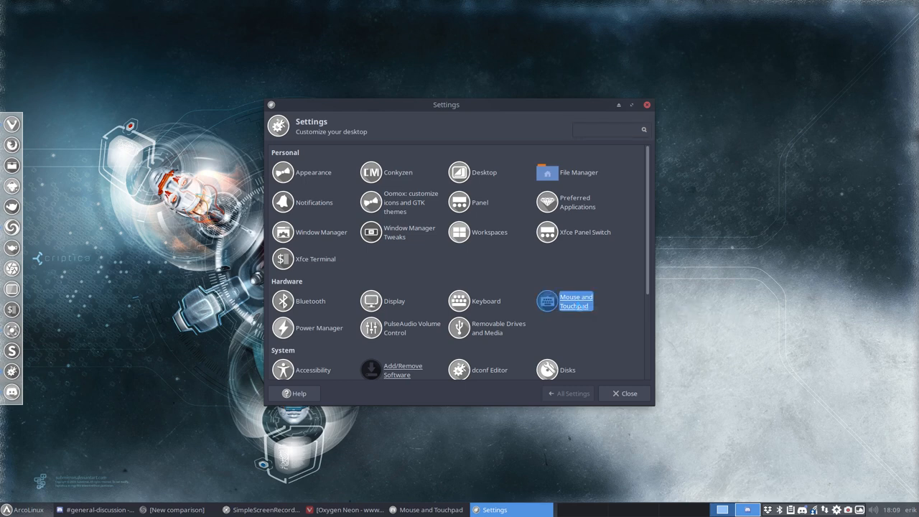
left_click(576, 301)
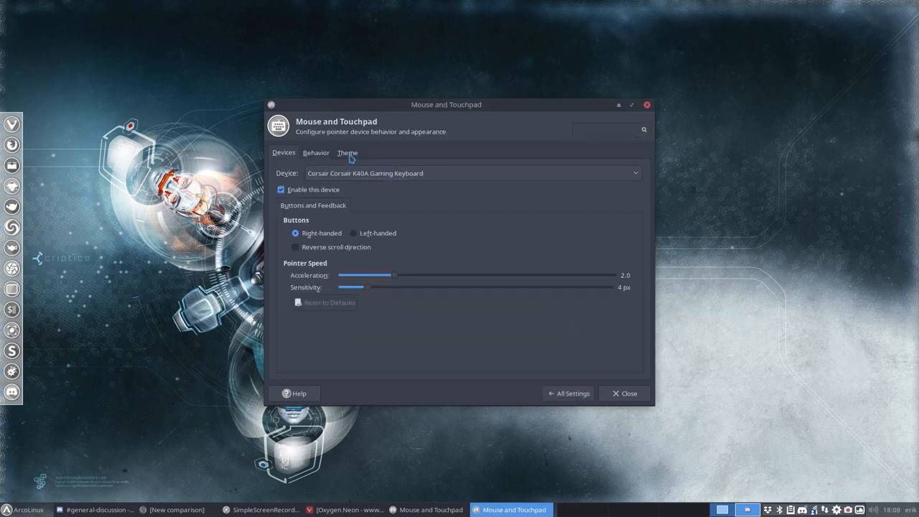
left_click(347, 152)
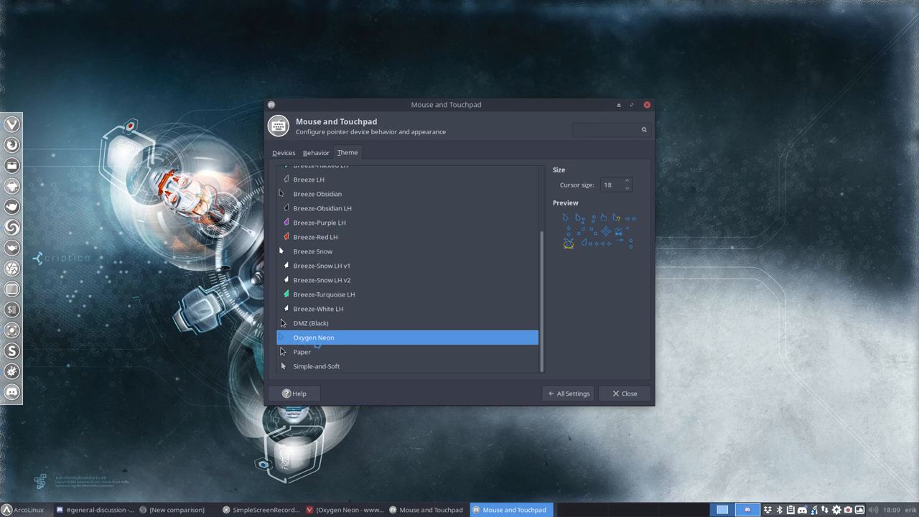
mouse_move(313, 338)
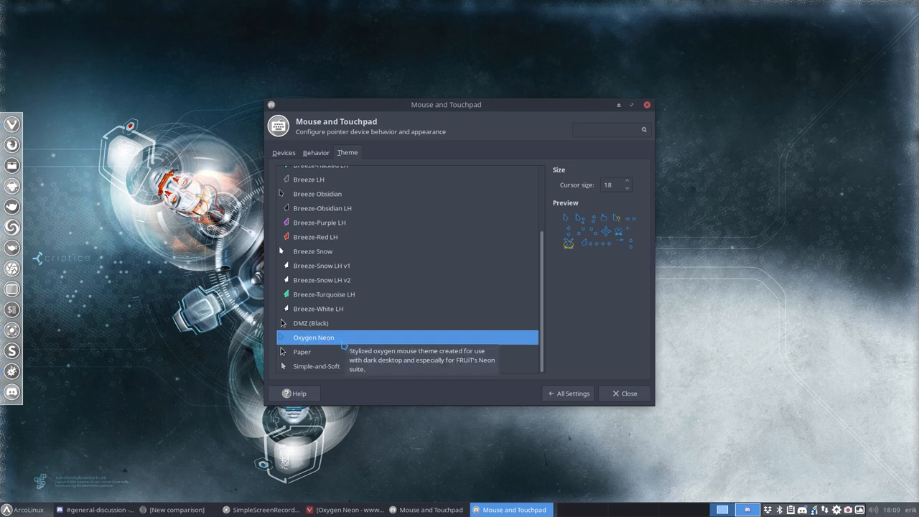
left_click(312, 250)
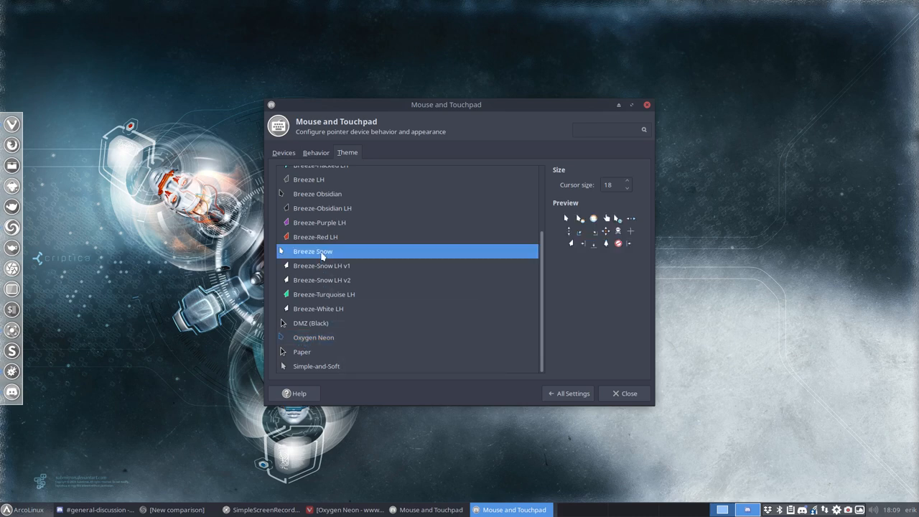
left_click(311, 322)
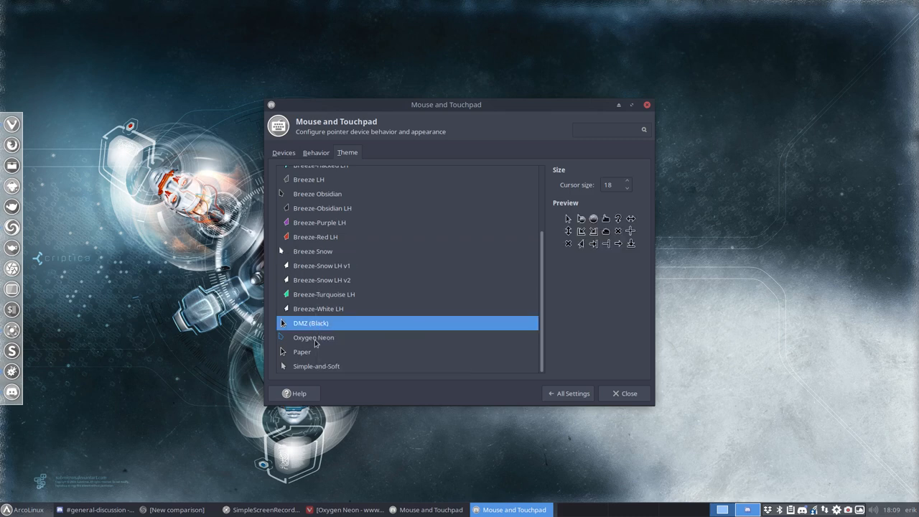
left_click(314, 336)
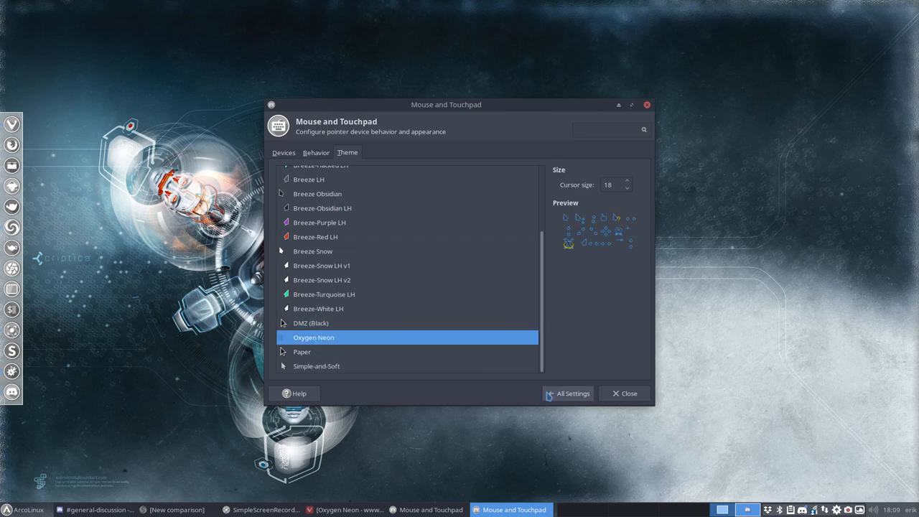
left_click(623, 393)
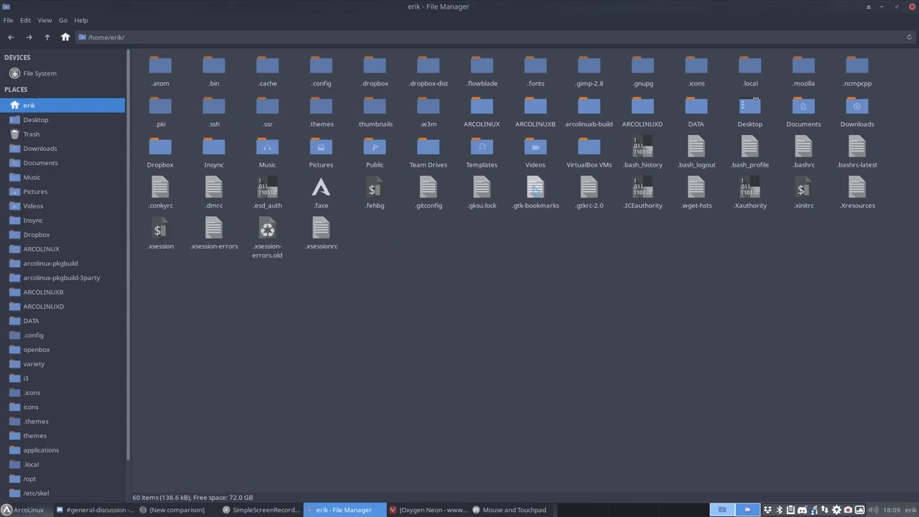
Check the Breeze_Snow cursor theme lines in ~/.gtkrc-2.0 and gtk-3.0 settings.ini.
left_click(535, 189)
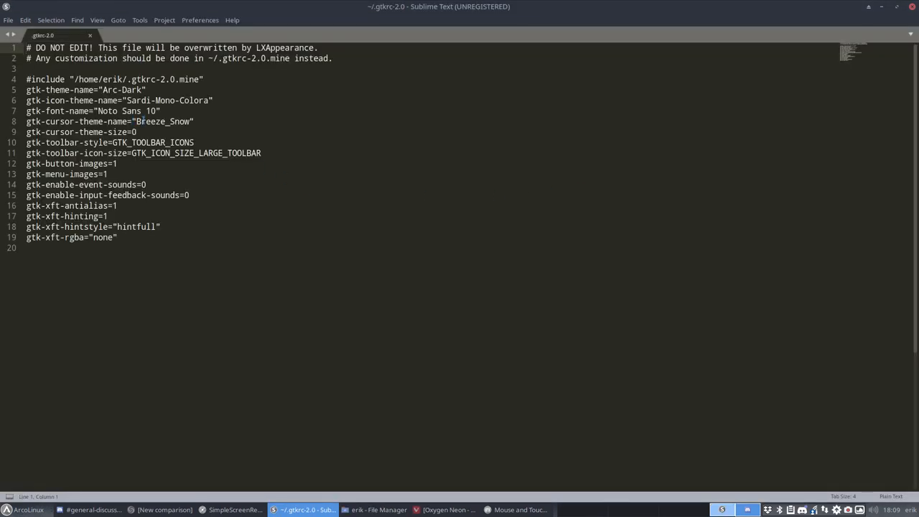
double_click(161, 121)
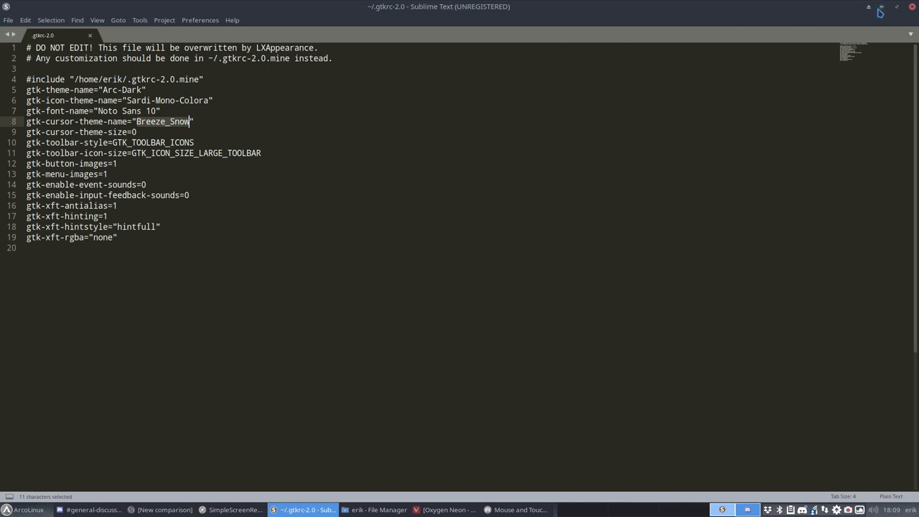
left_click(379, 509)
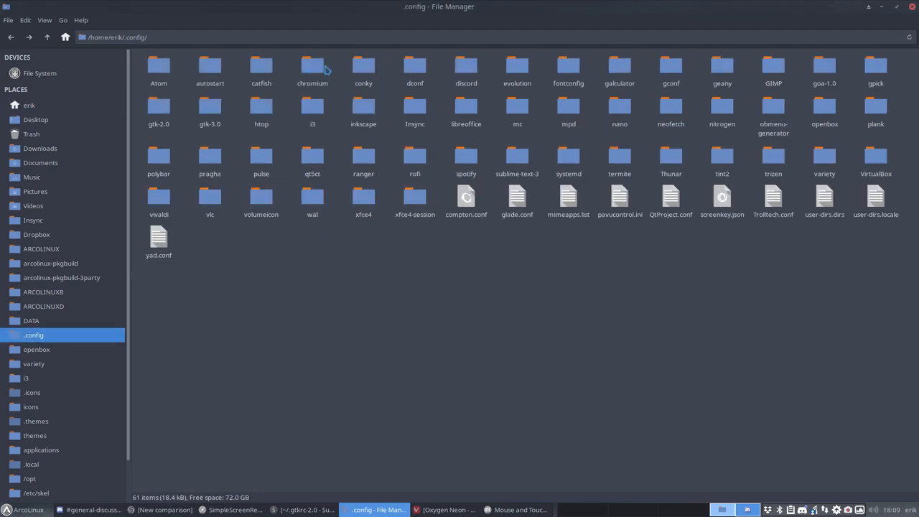
mouse_move(272, 125)
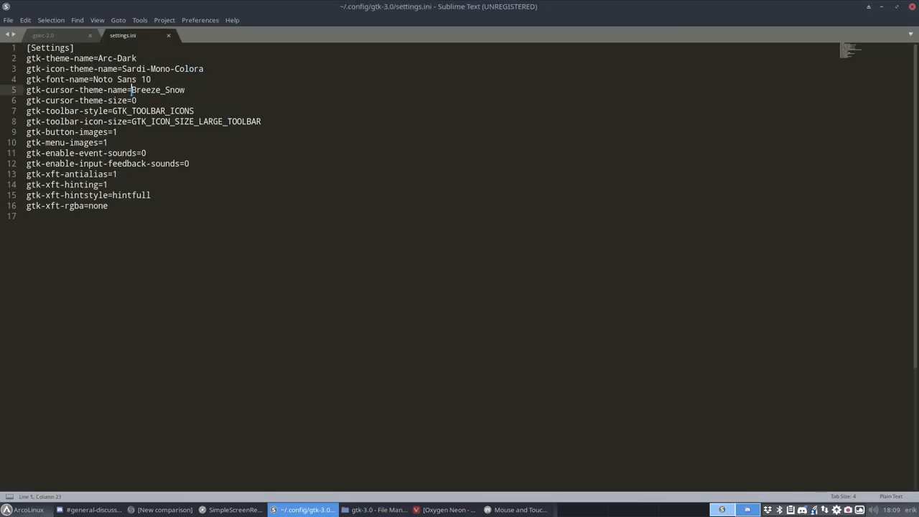
double_click(157, 90)
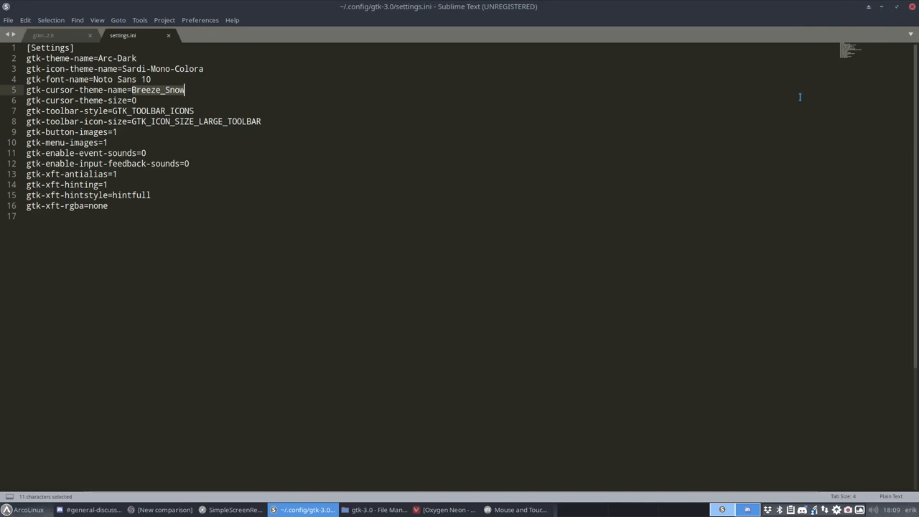
mouse_move(849, 17)
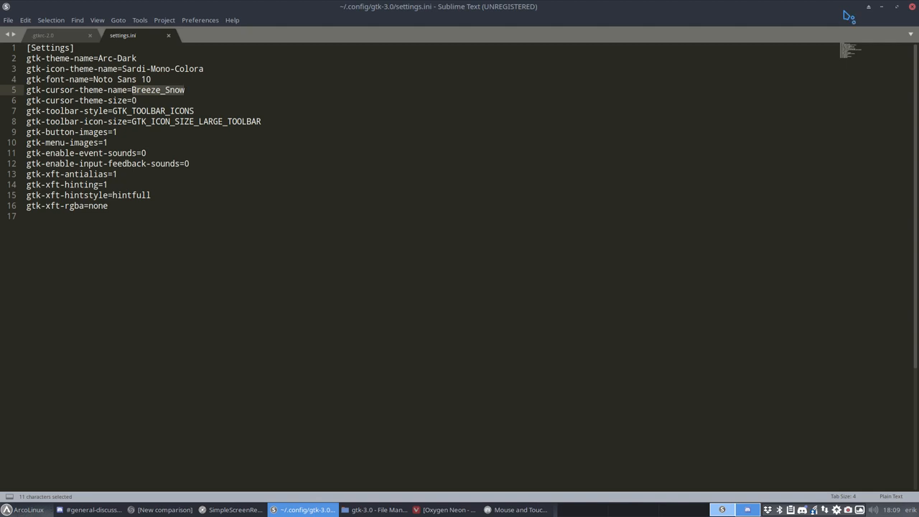
left_click(378, 510)
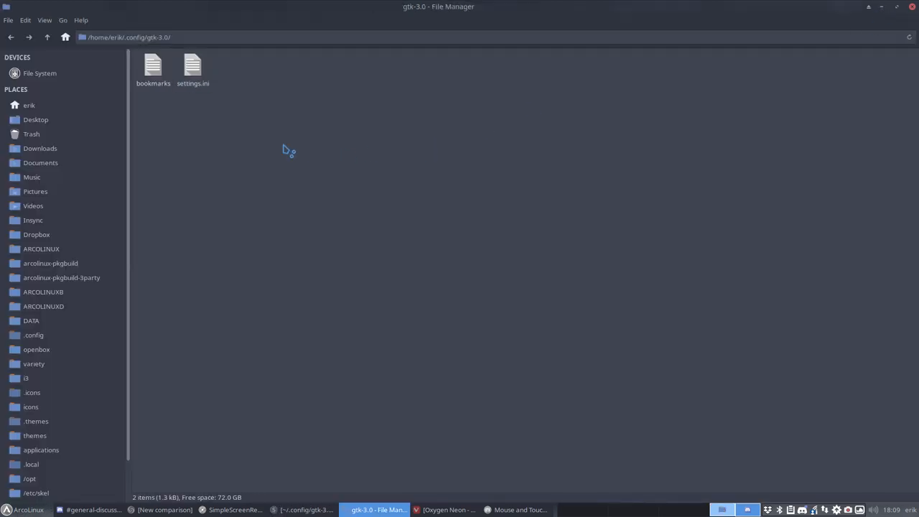
Browse /usr/share/icons into the default folder and open index.theme inheriting Oxy-neon.
right_click(39, 73)
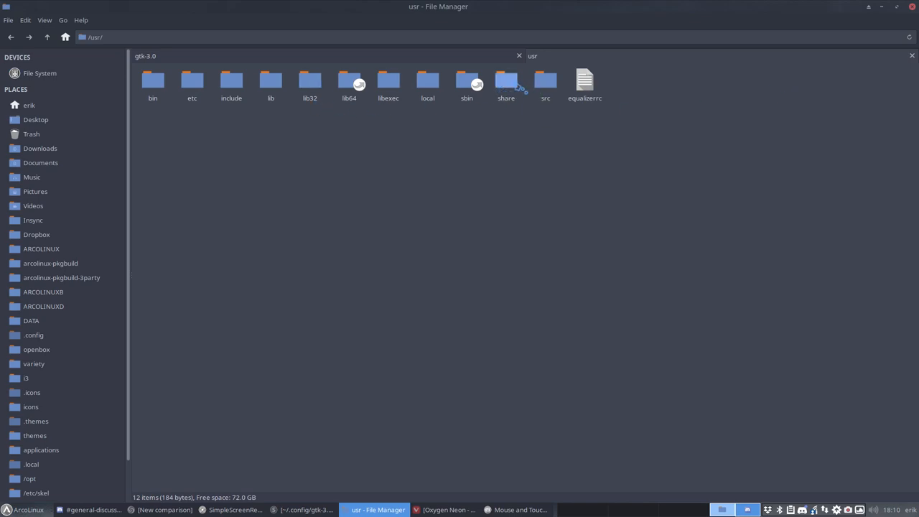
double_click(506, 80)
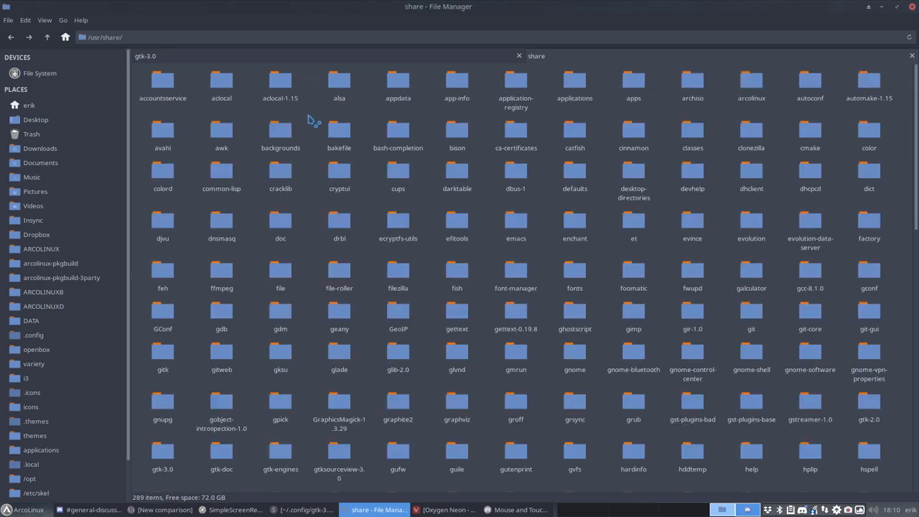
left_click(31, 393)
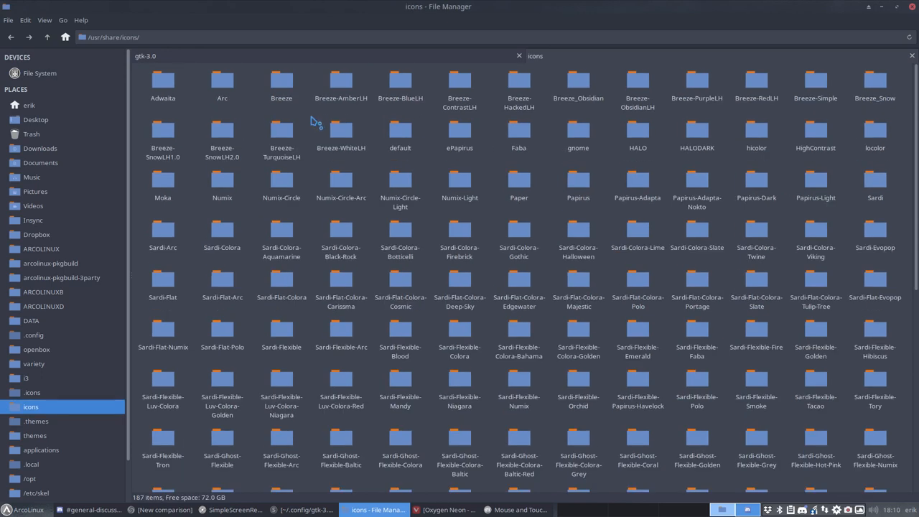
left_click(400, 133)
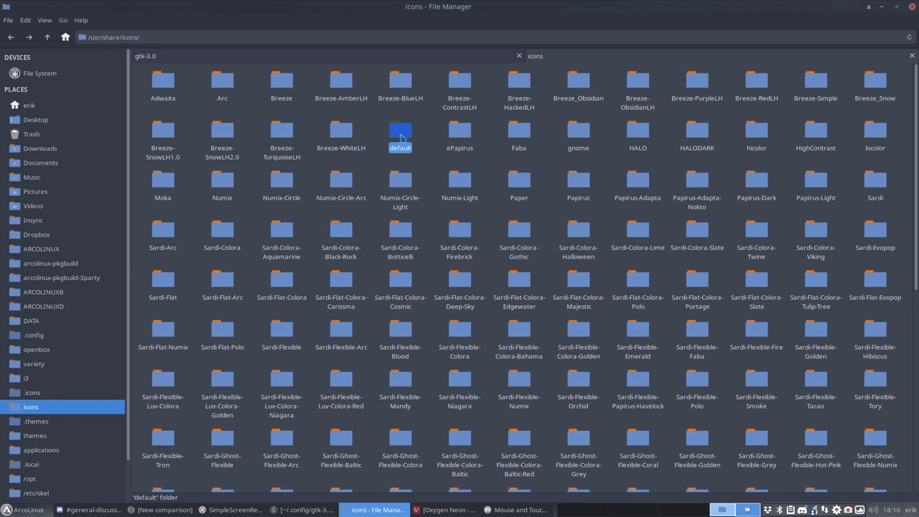
double_click(400, 137)
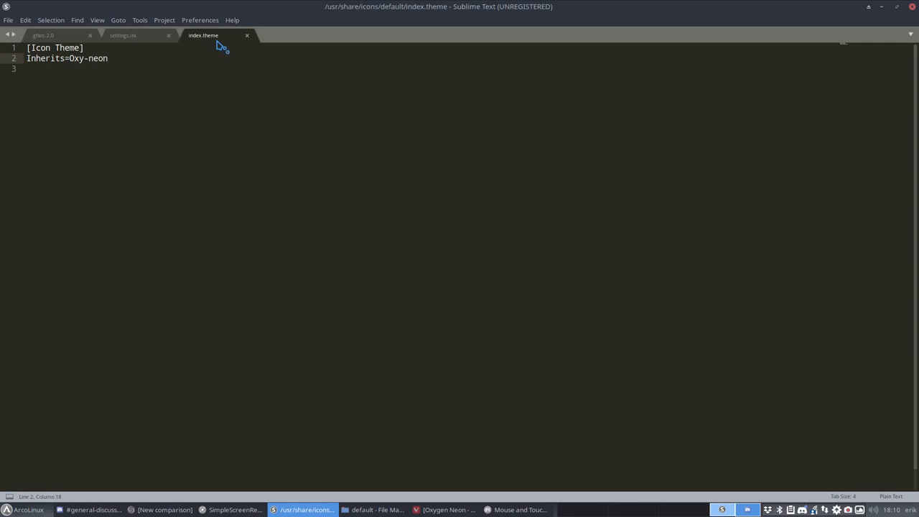
mouse_move(221, 49)
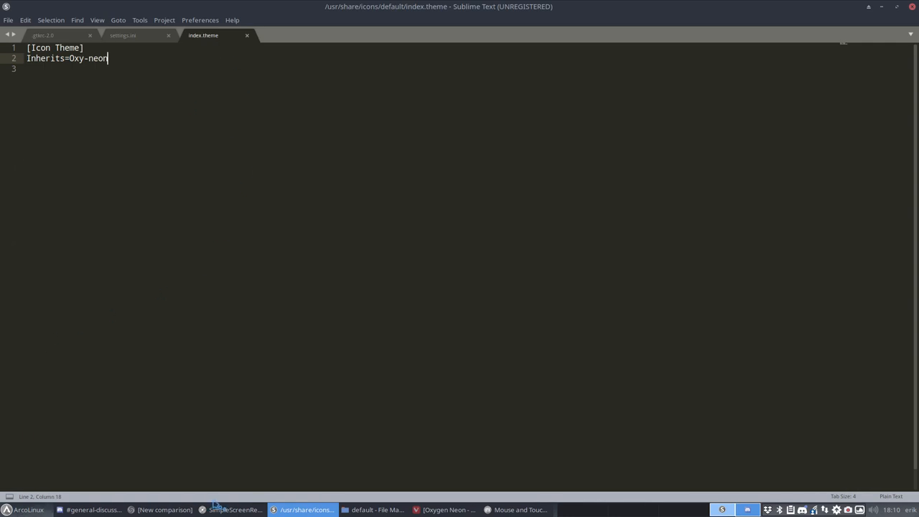
mouse_move(359, 368)
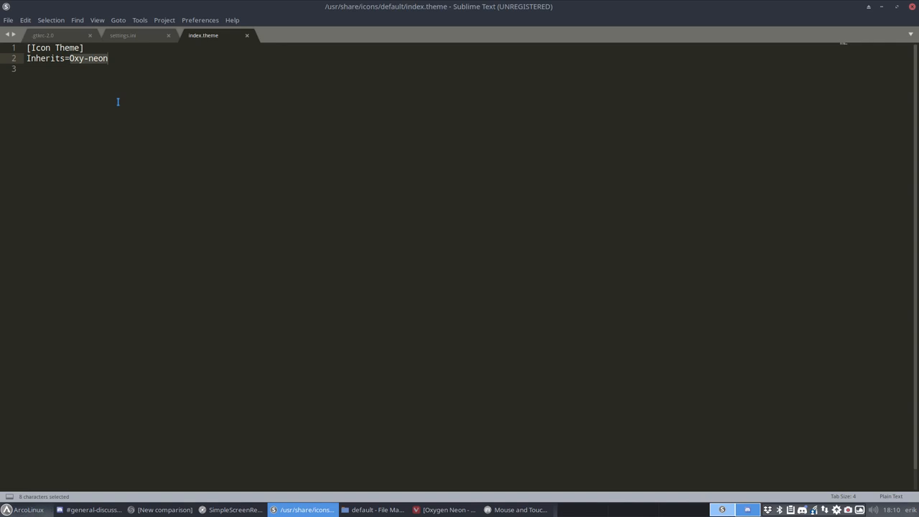
Select the inherited Oxy-neon name in index.theme, then minimize Sublime Text back to Thunar.
left_click(88, 58)
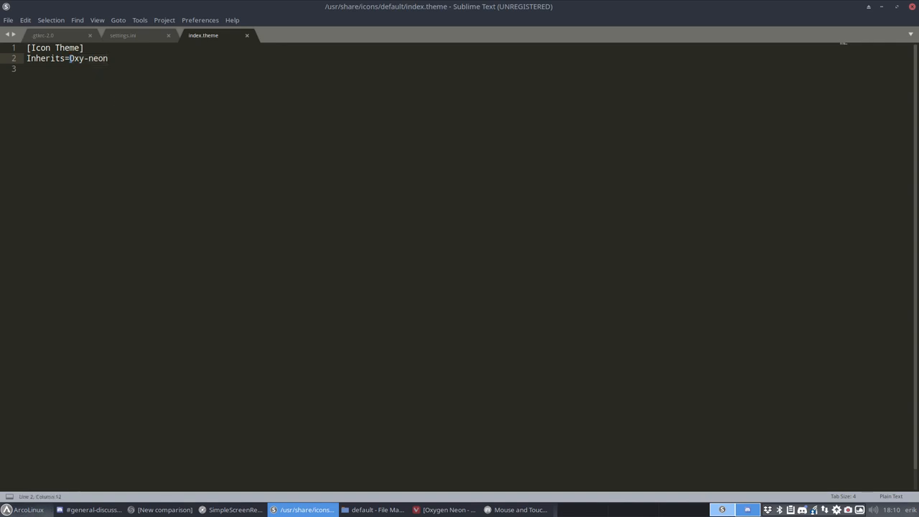
double_click(85, 58)
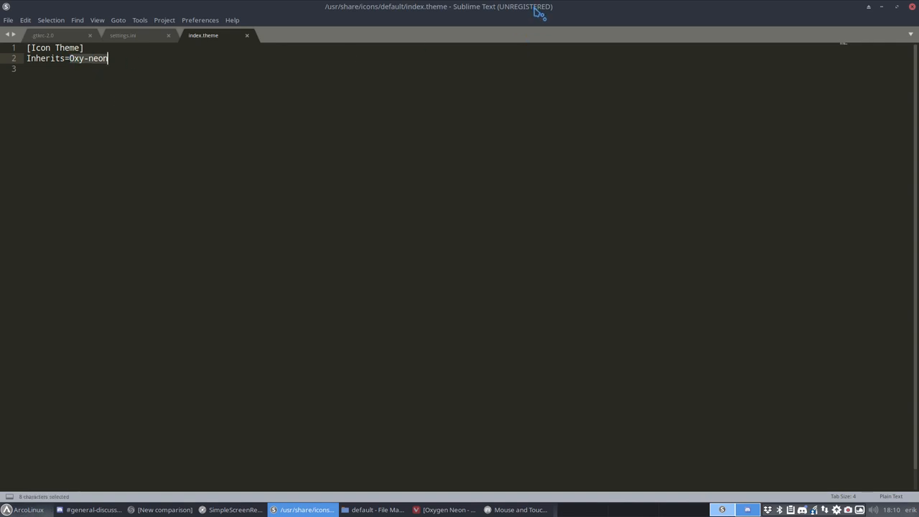
left_click(377, 510)
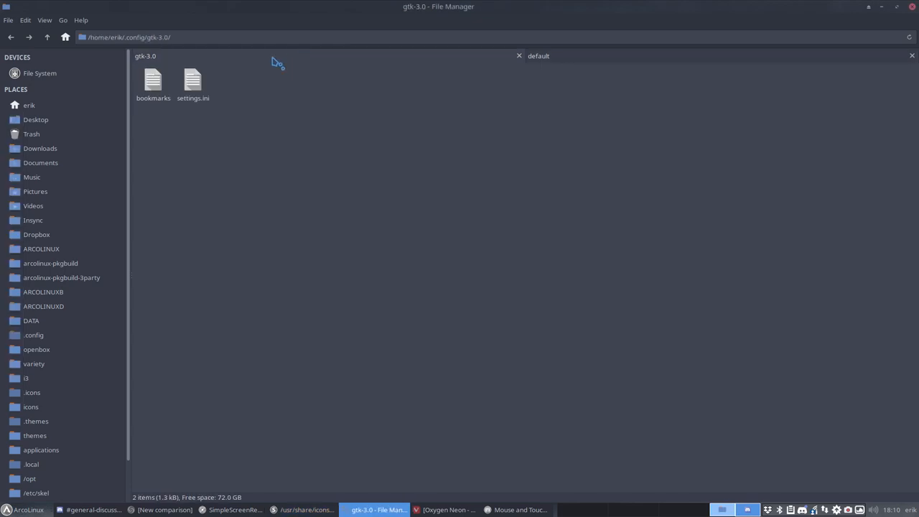
mouse_move(61, 269)
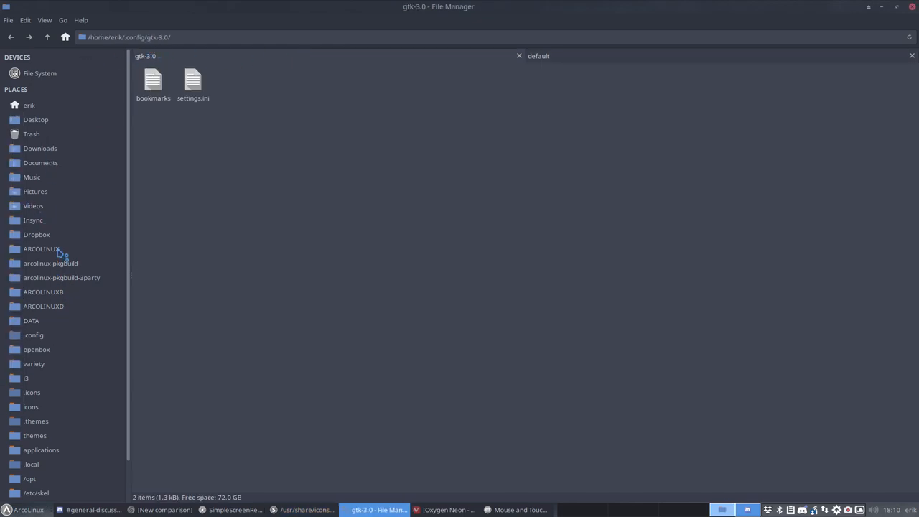
mouse_move(43, 400)
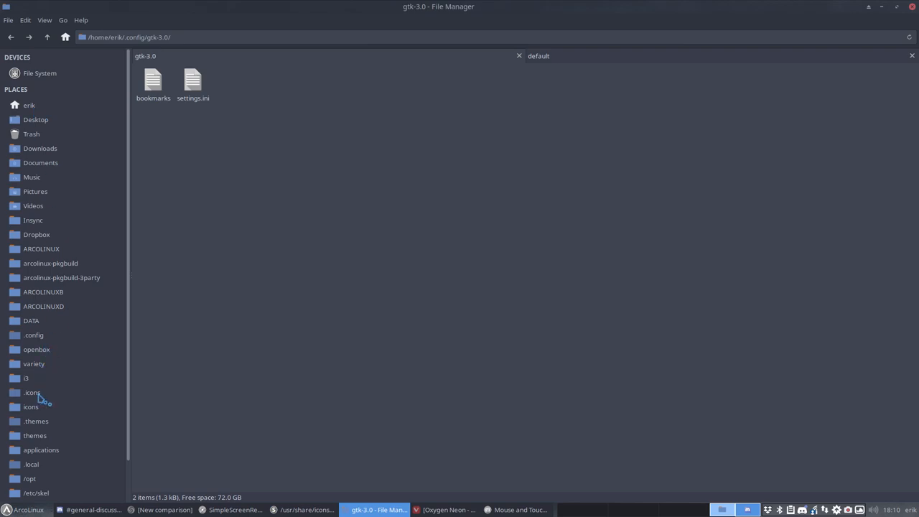
left_click(31, 392)
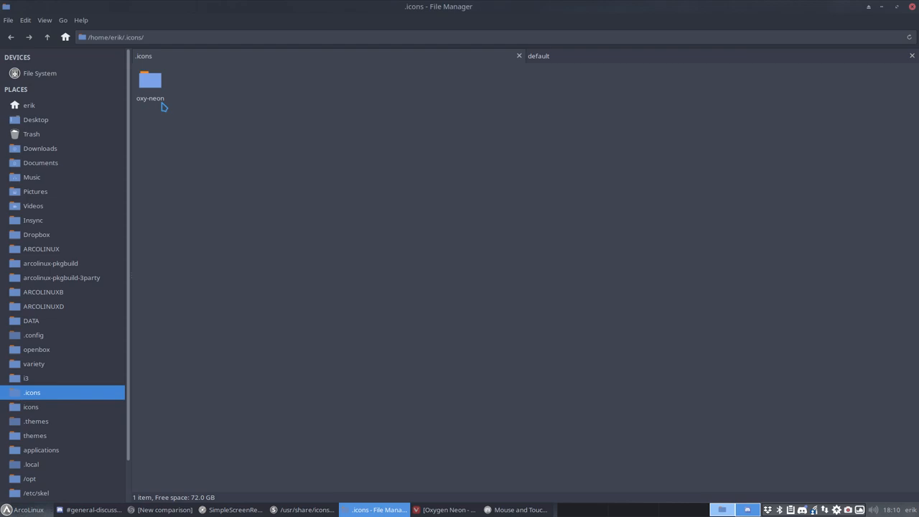
mouse_move(149, 109)
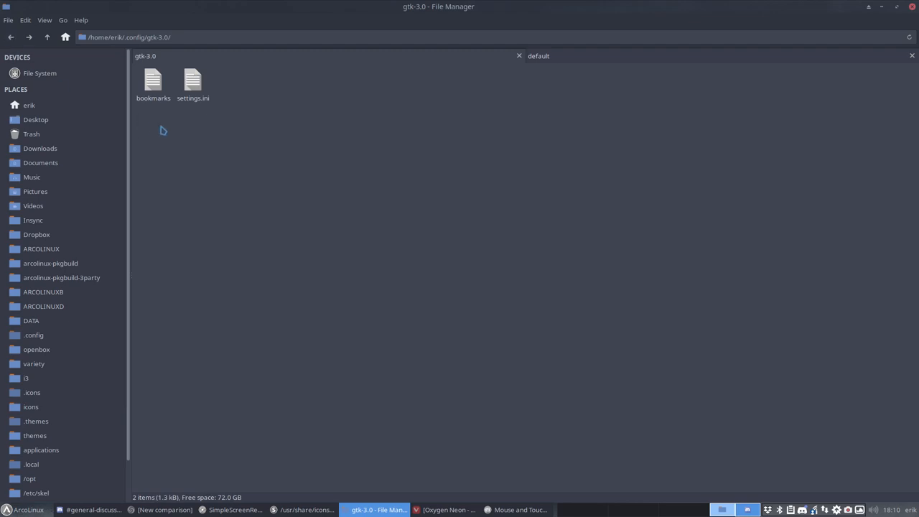
left_click(192, 83)
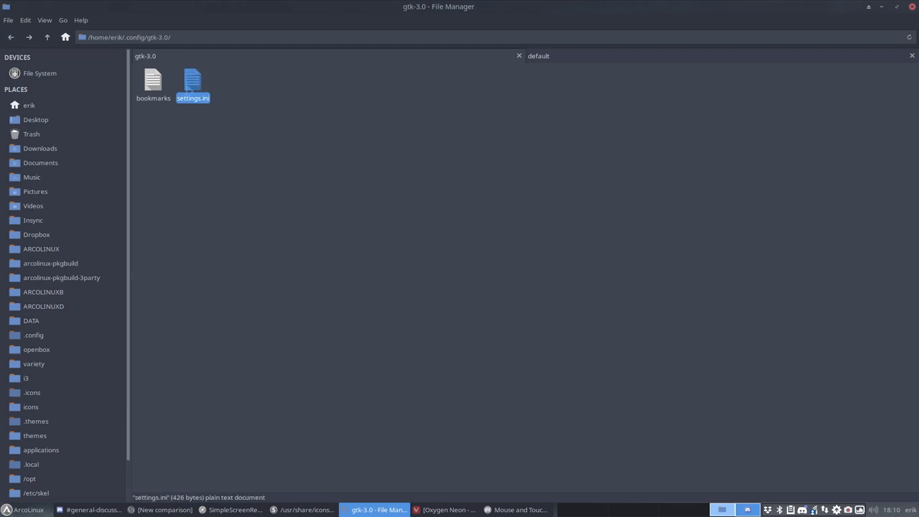
left_click(244, 195)
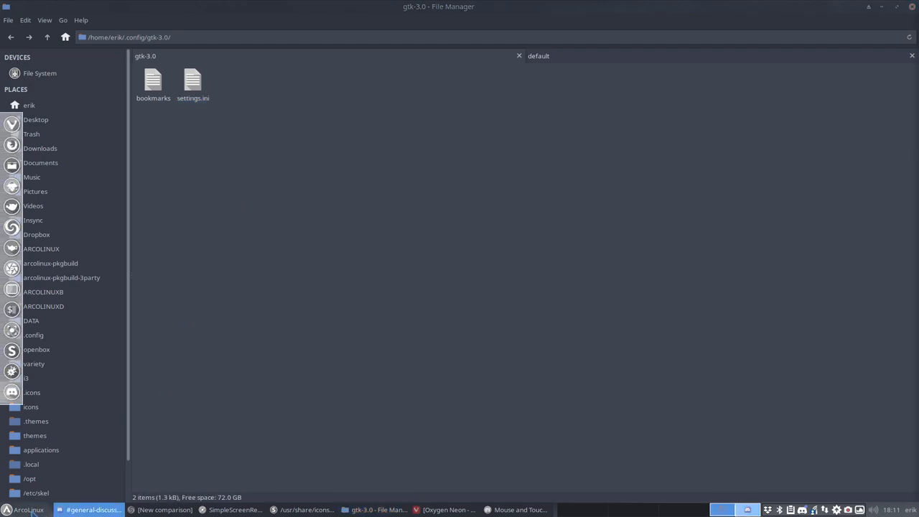
Open the ArcoLinux applications menu.
left_click(29, 510)
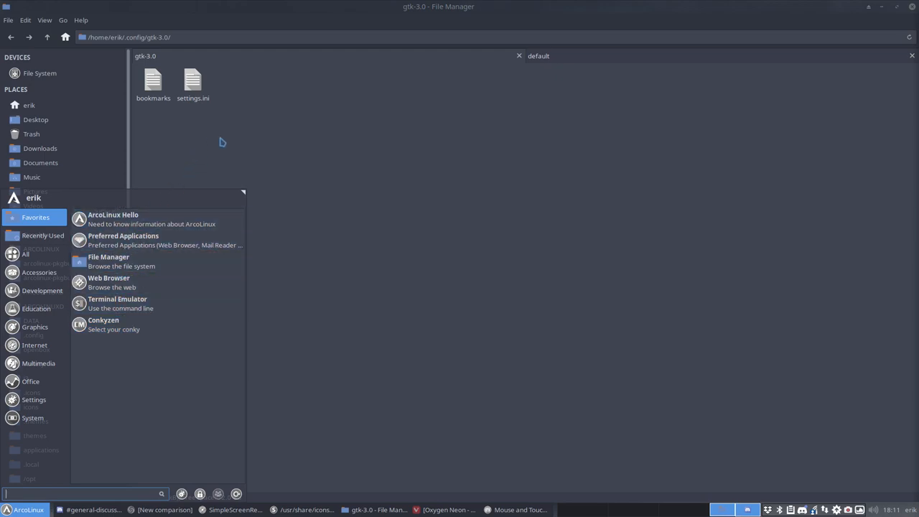
mouse_move(68, 202)
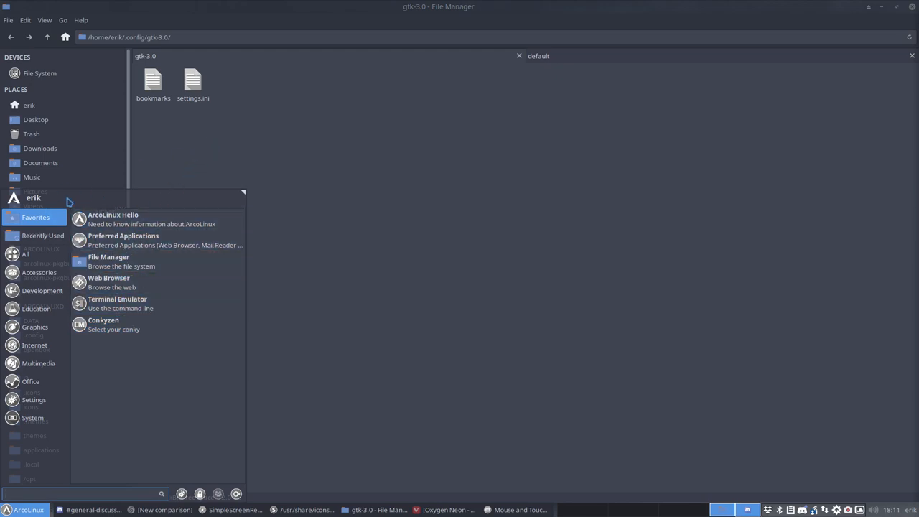
mouse_move(271, 179)
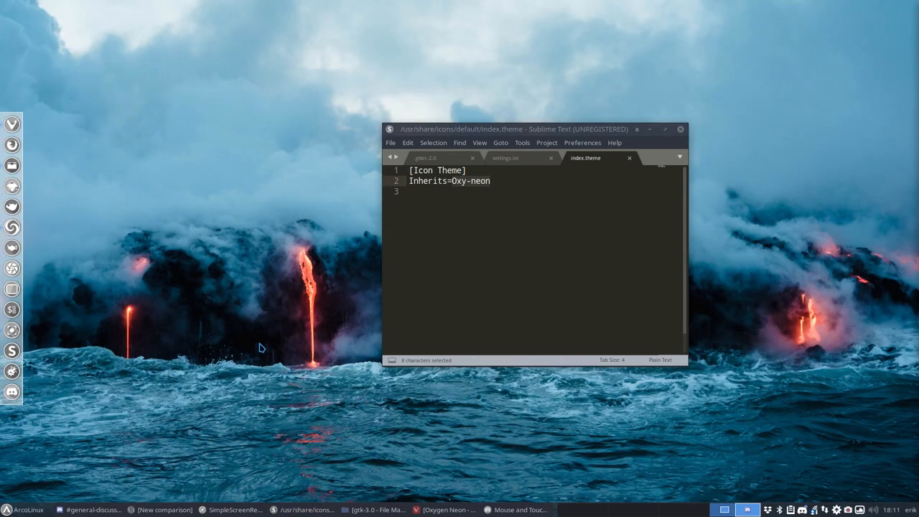
mouse_move(222, 105)
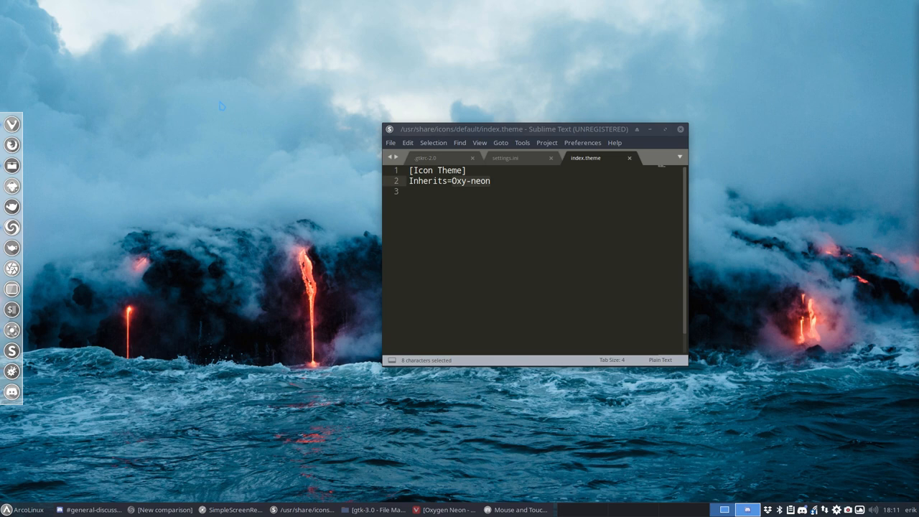
mouse_move(230, 387)
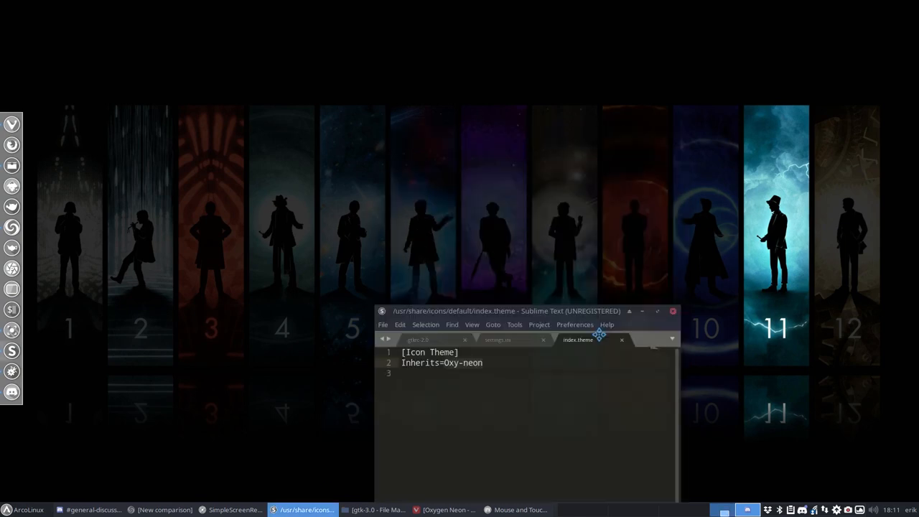
Raise the editor, highlight Breeze_Snow in .gtkrc-2.0, then view settings.ini and index.theme.
left_click_drag(506, 311, 405, 112)
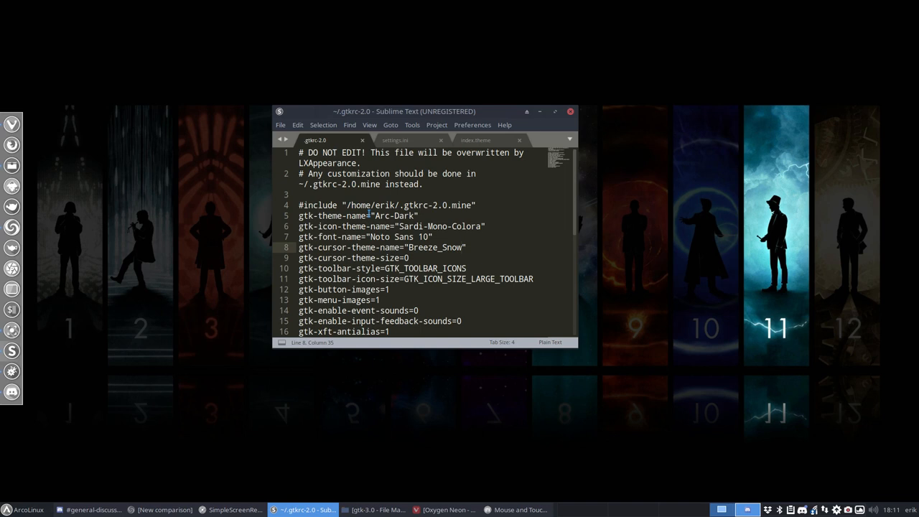
double_click(436, 247)
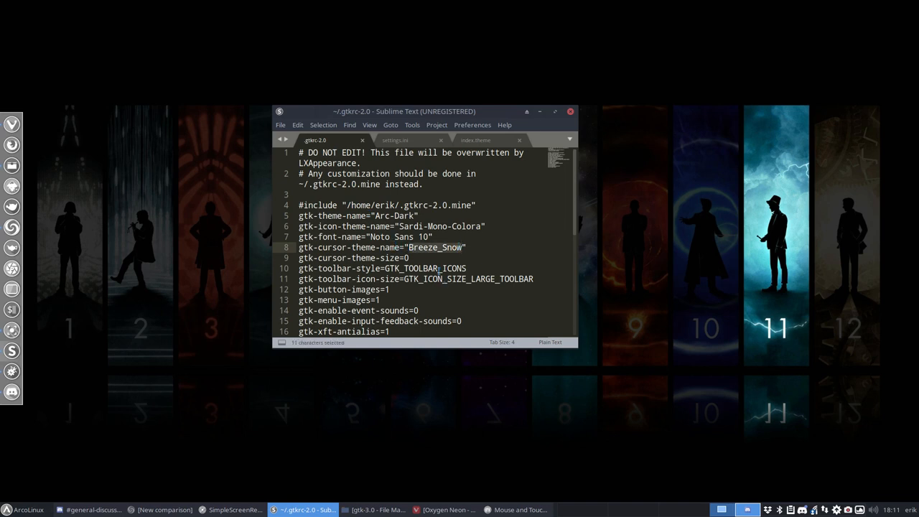
left_click(395, 139)
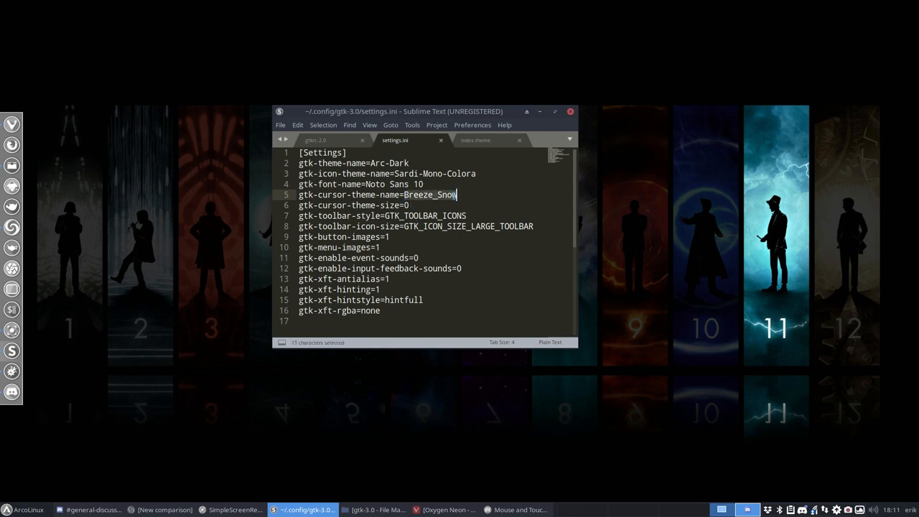
left_click(476, 140)
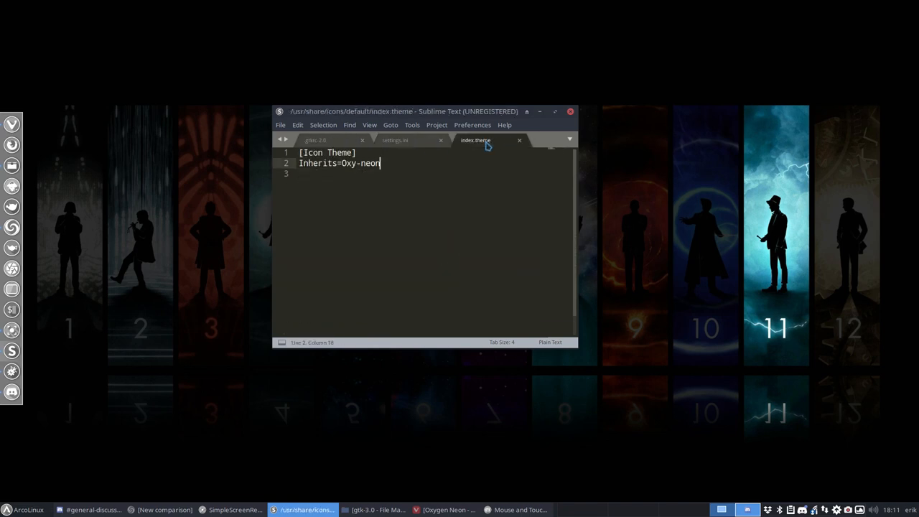